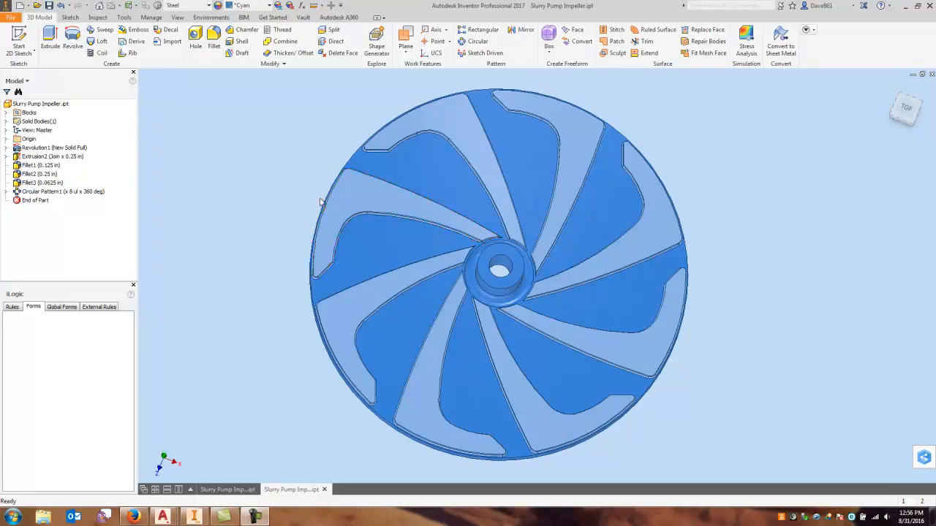
mouse_move(401, 146)
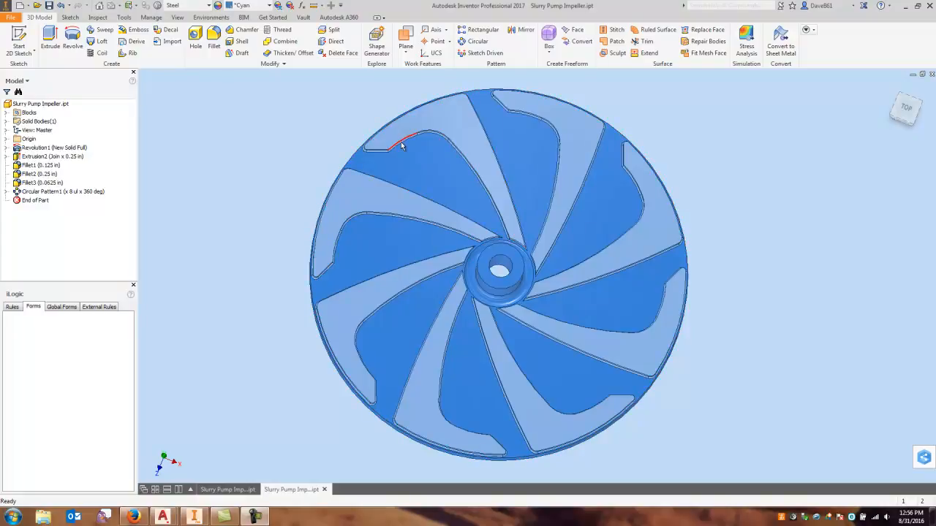
mouse_move(378, 155)
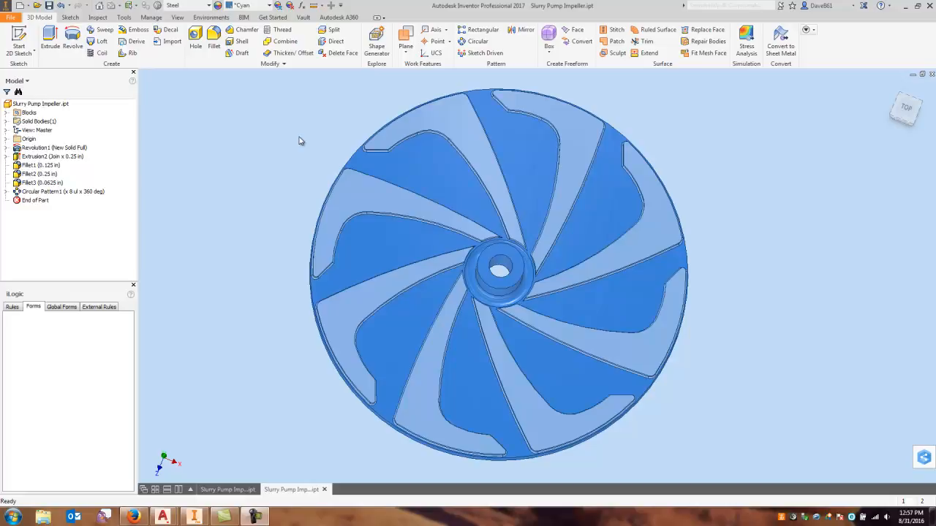
mouse_move(237, 478)
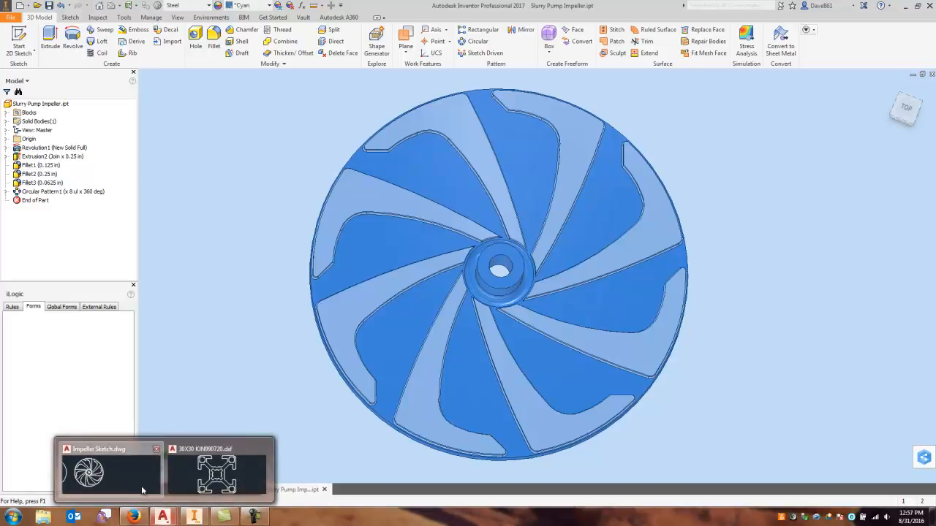
Open Impeller Sketch.dwg and window-select the lone blade outline for COPYCLIP
click(103, 480)
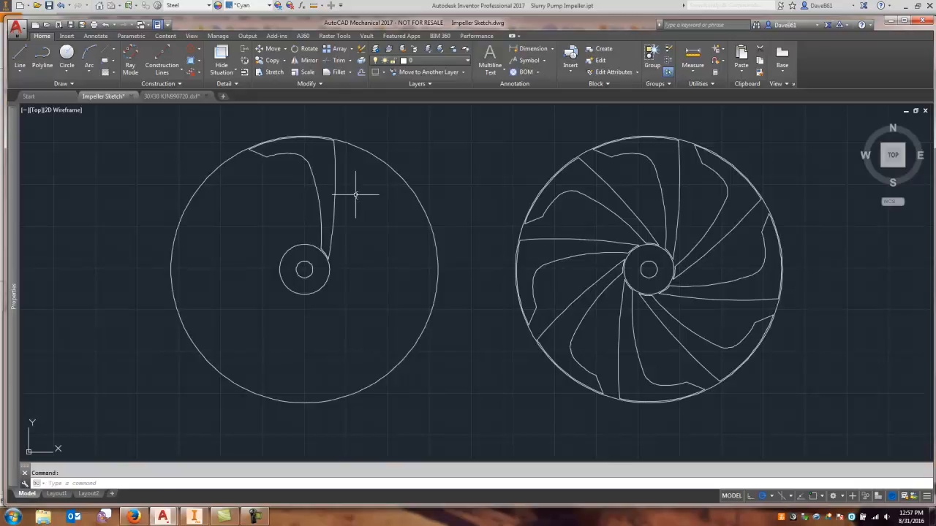
mouse_move(96, 263)
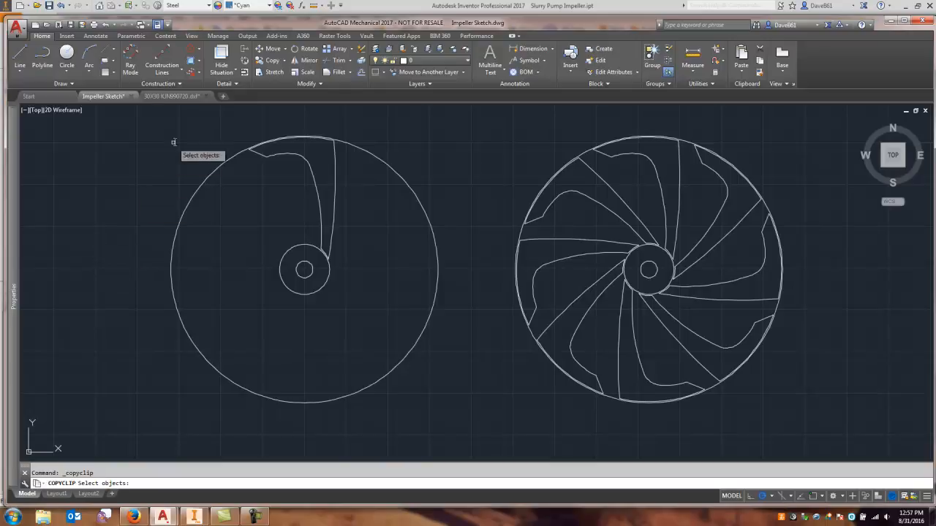
drag(223, 117, 319, 245)
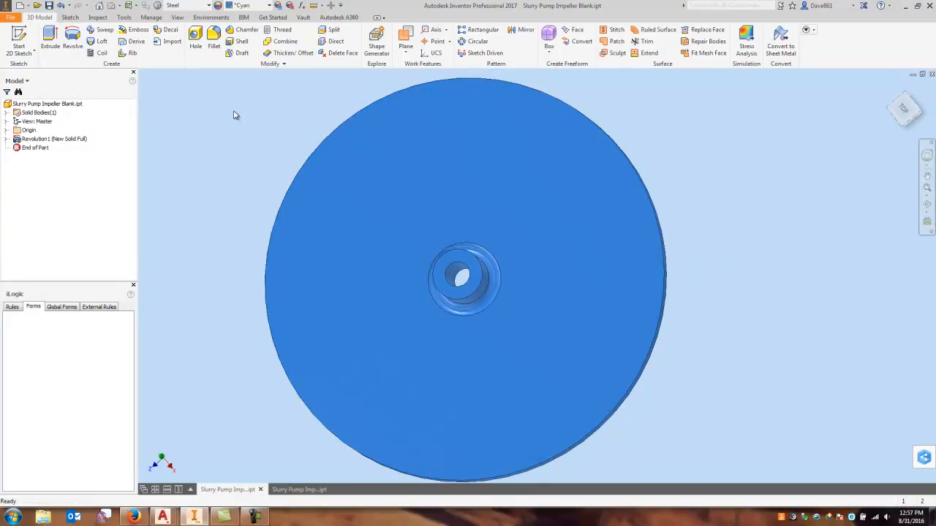
Start a new 2D sketch on the impeller blank to receive the pasted blade outline
click(15, 36)
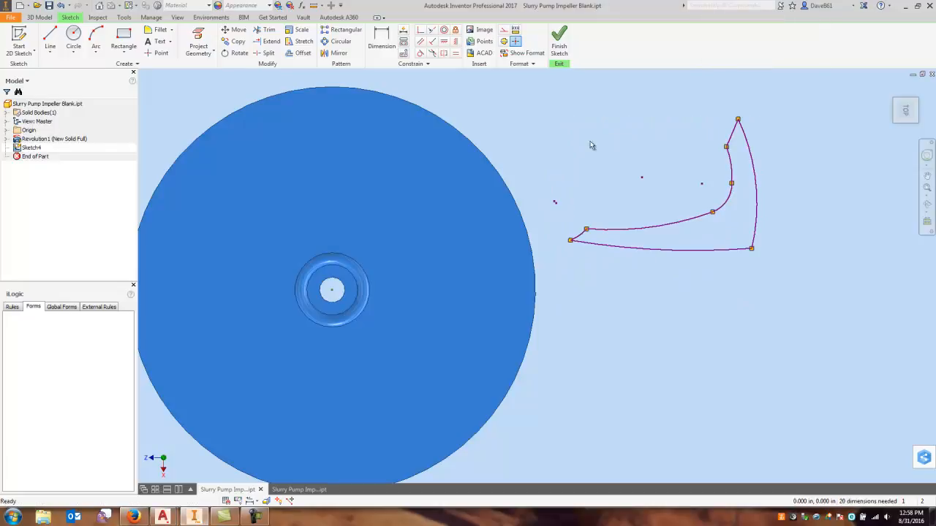
mouse_move(643, 313)
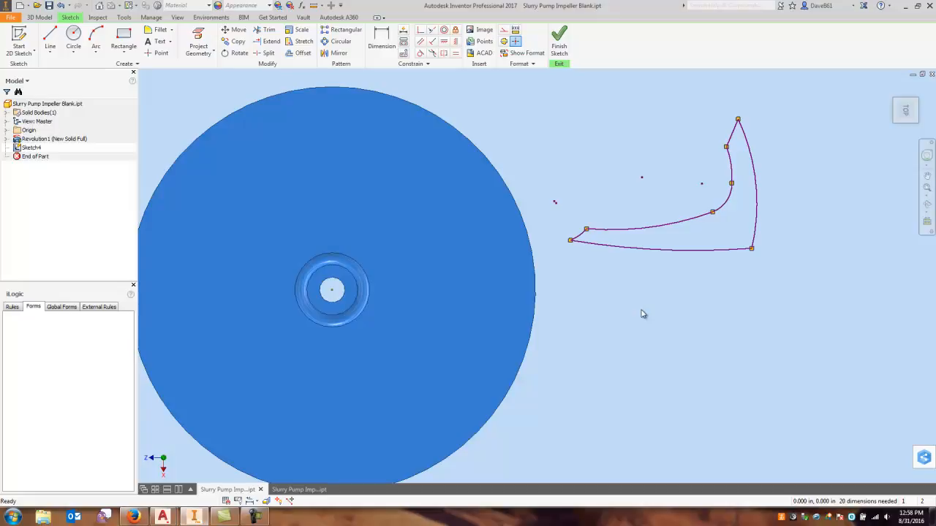
mouse_move(684, 290)
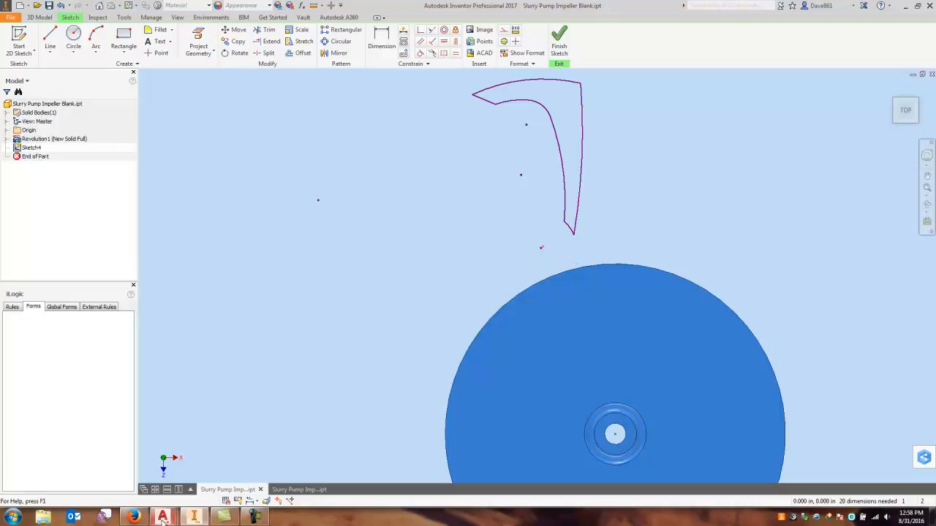
Revisit the impeller sketch to check the blade root at the hub circle, then minimize AutoCAD
click(164, 514)
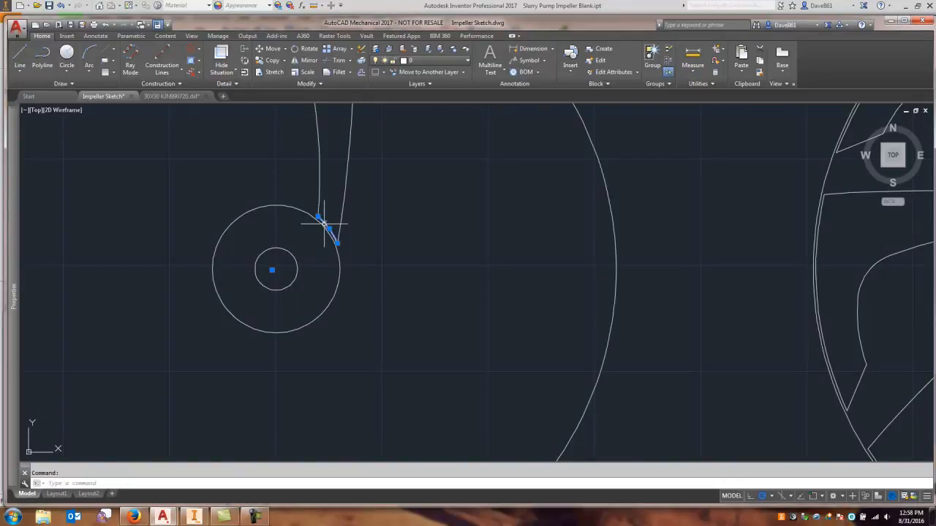
mouse_move(359, 291)
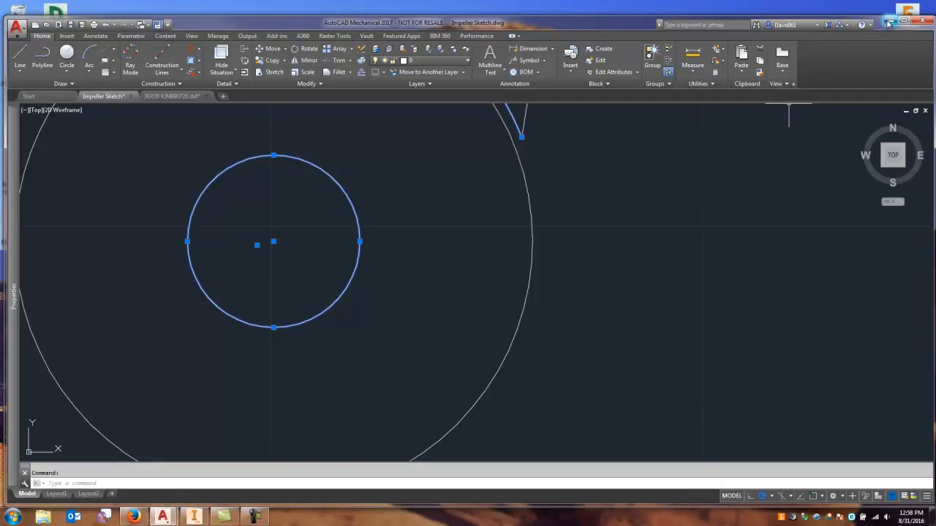
click(901, 16)
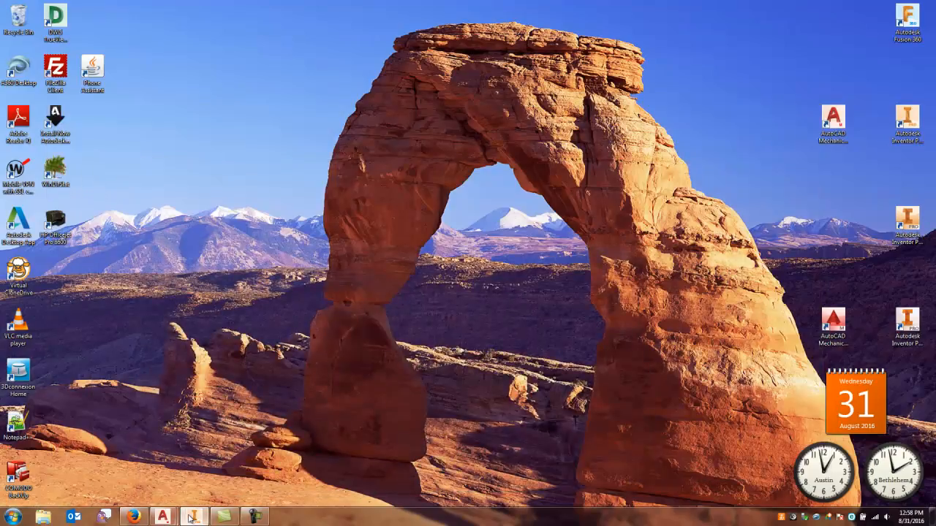
Bring the blank part back up and window-select the pasted blade outline for Create Block
click(193, 516)
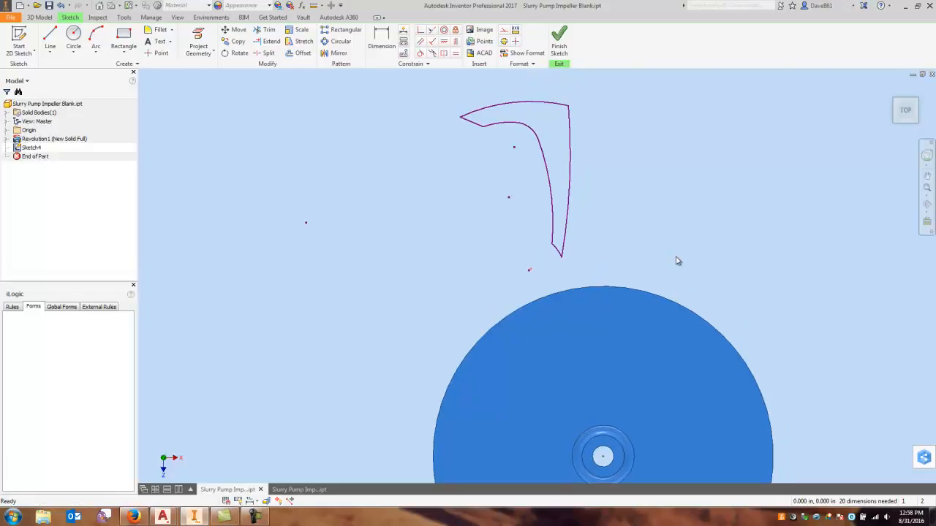
mouse_move(672, 222)
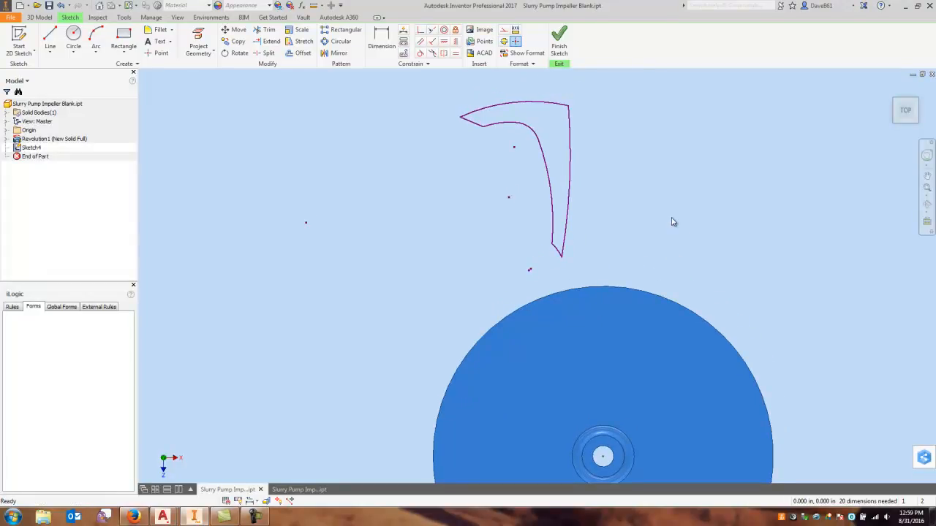
mouse_move(586, 93)
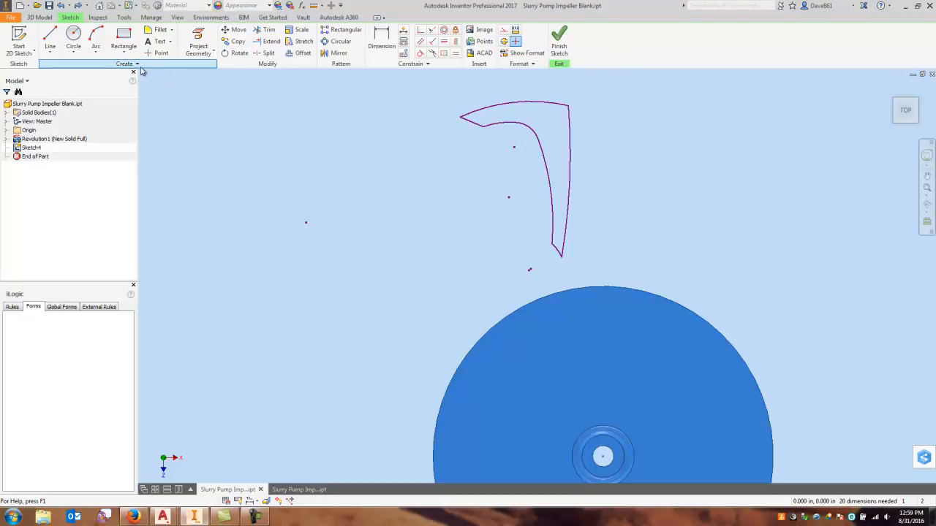
click(123, 64)
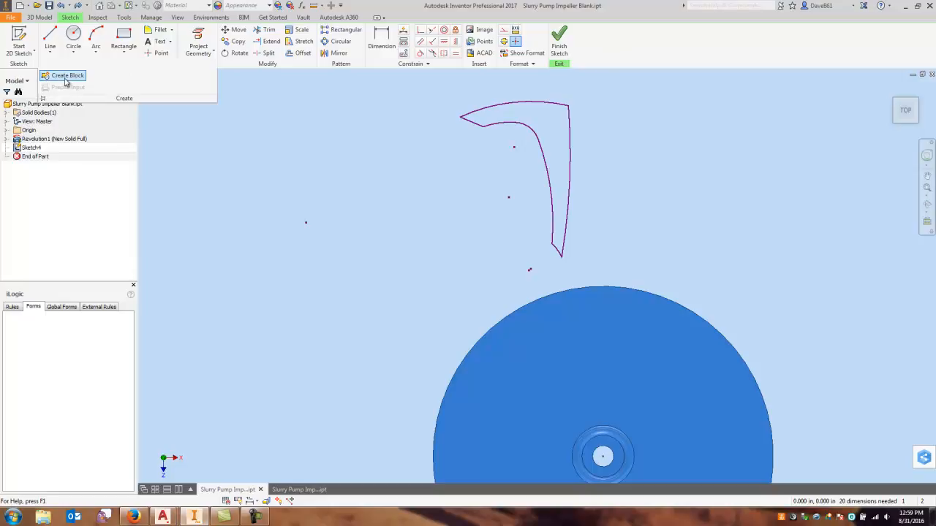
mouse_move(67, 80)
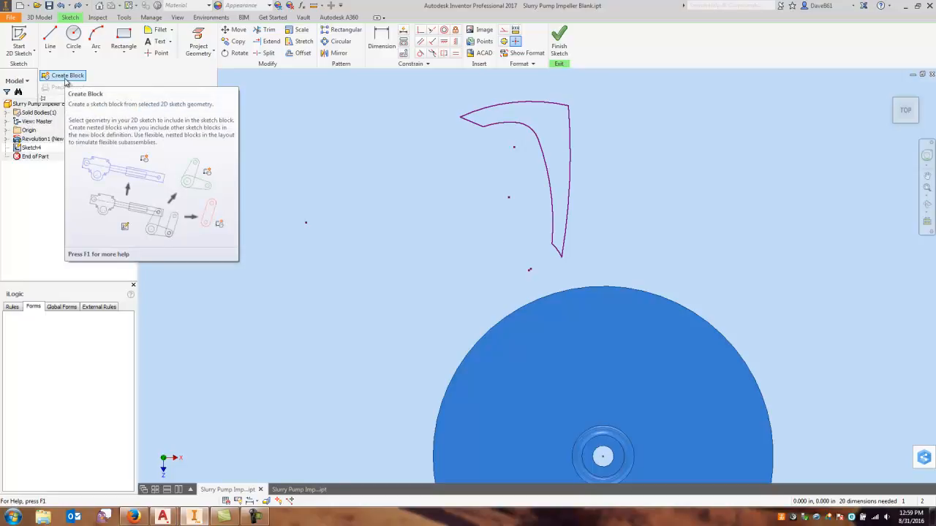
click(68, 76)
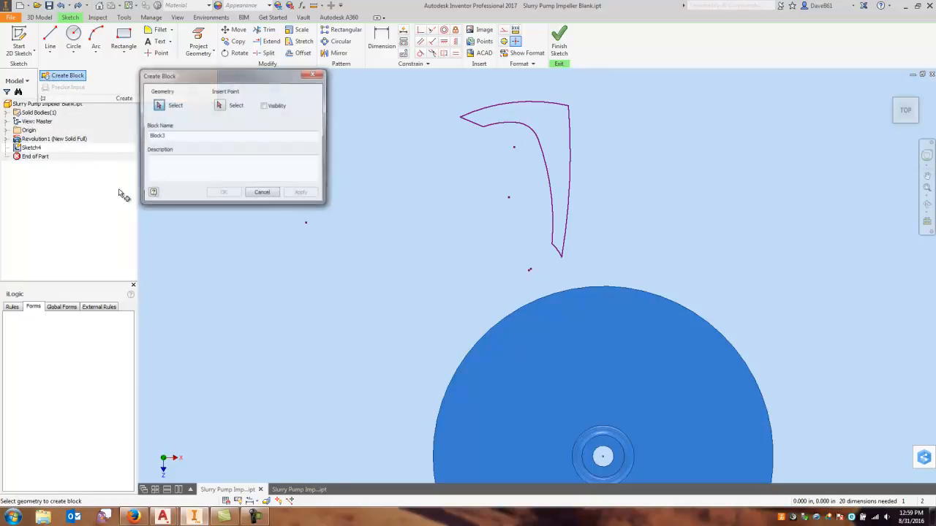
drag(232, 76, 193, 83)
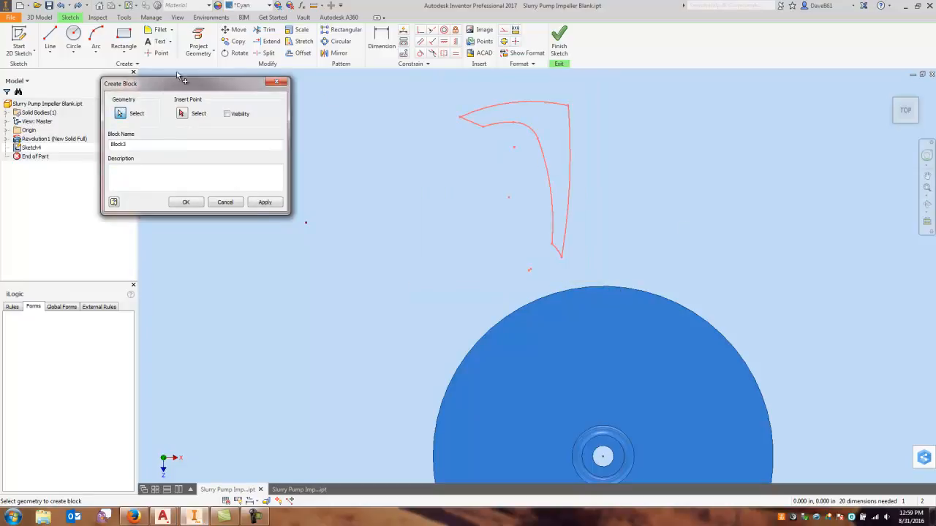
Name the sketch block 'Impeller' and create it
click(181, 114)
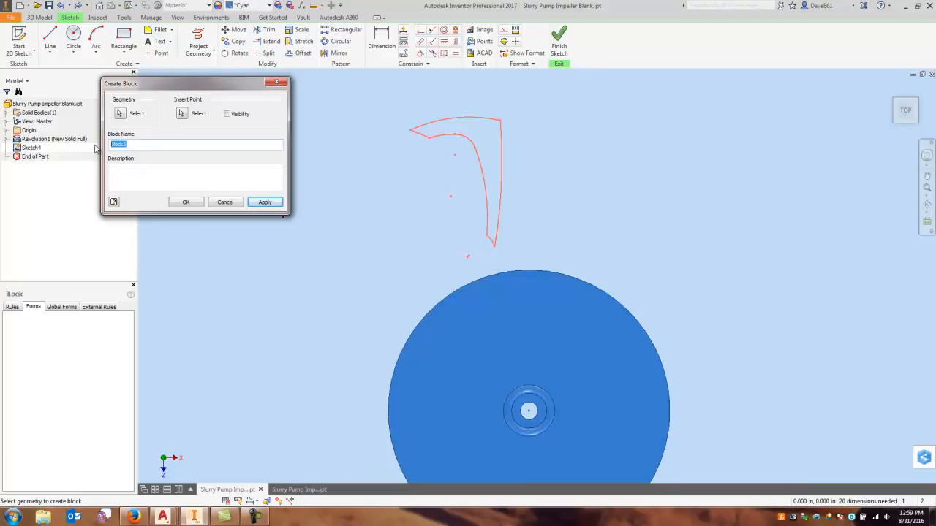
text(Impeller)
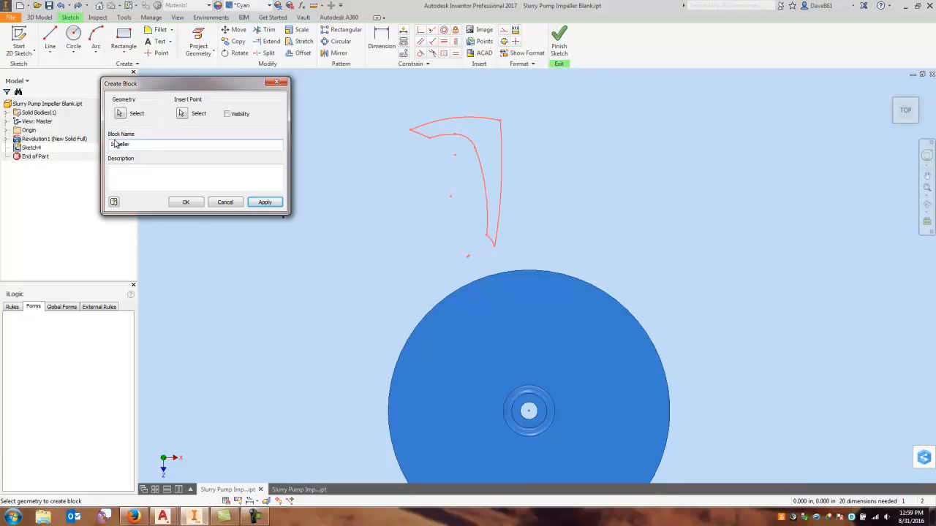
text(Impeller)
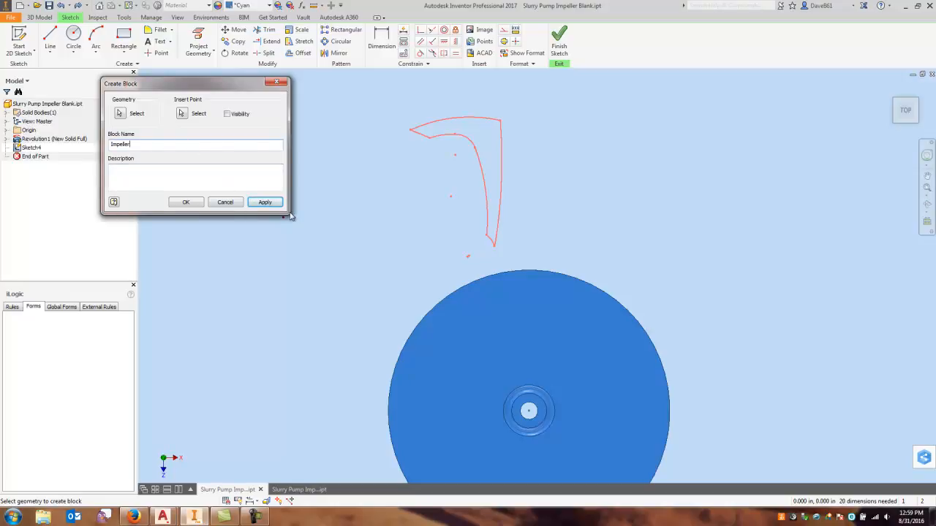
click(263, 202)
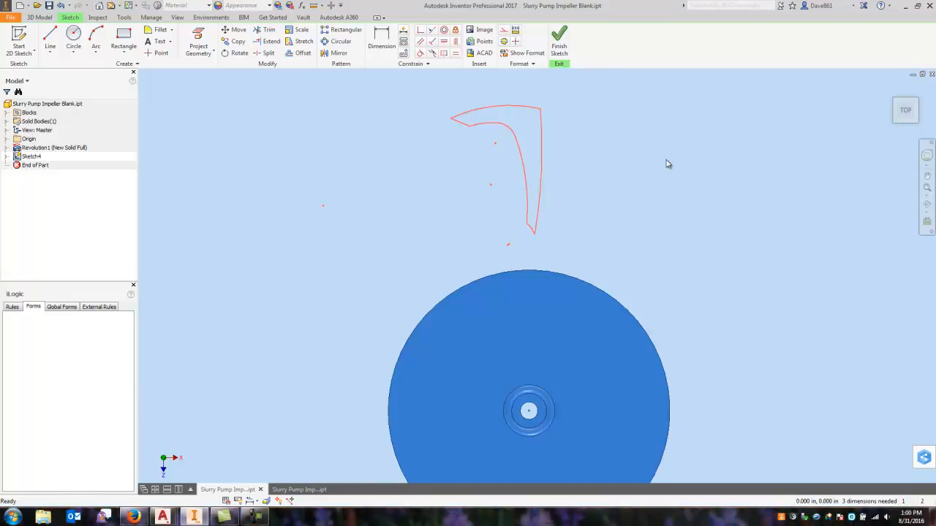
Expand the Blocks folder, place a copy of the Impeller block and enter Edit Block on it
click(29, 111)
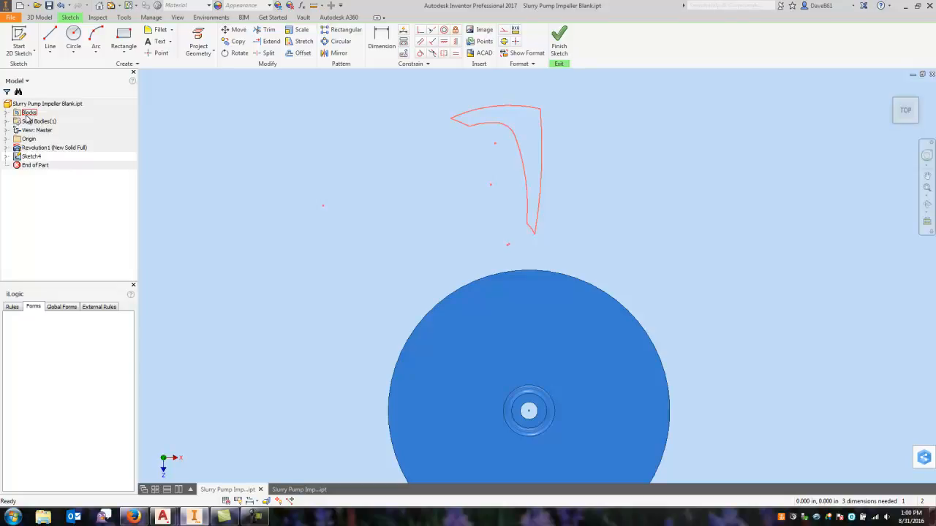
click(12, 113)
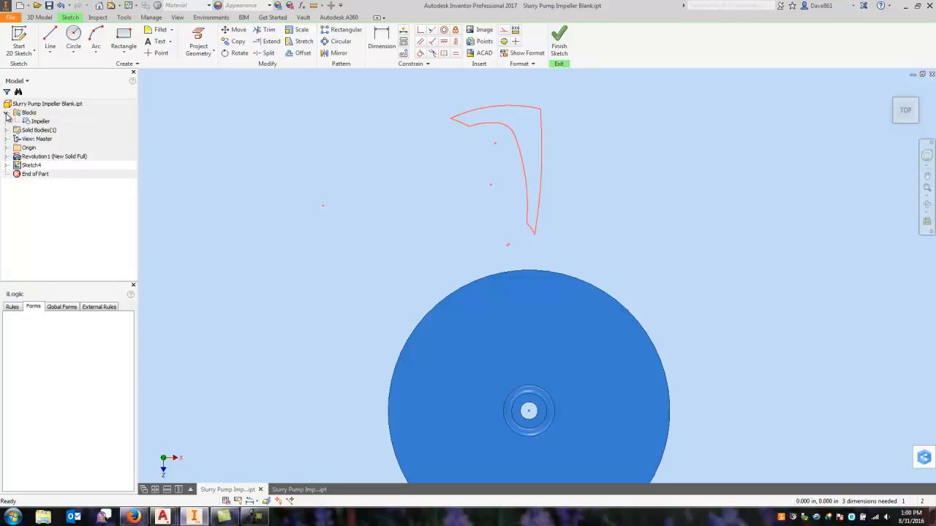
click(38, 121)
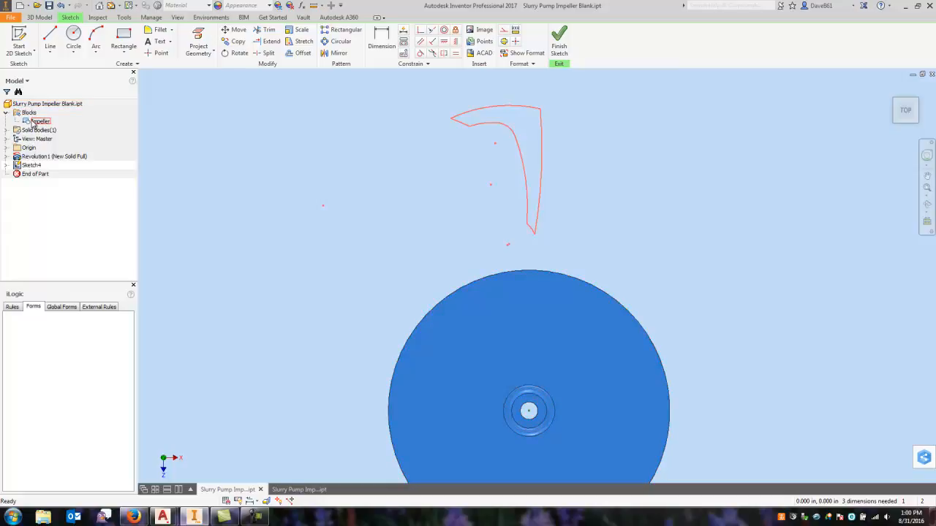
click(38, 120)
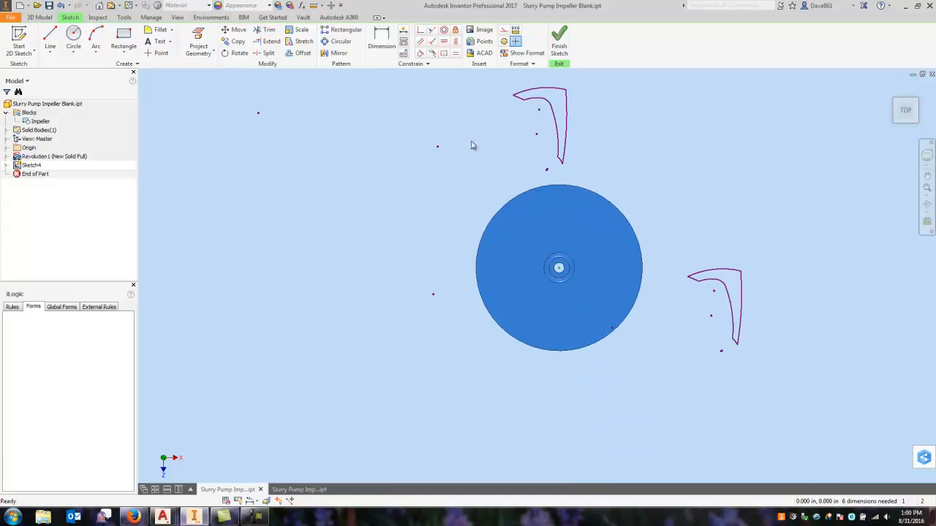
right_click(35, 121)
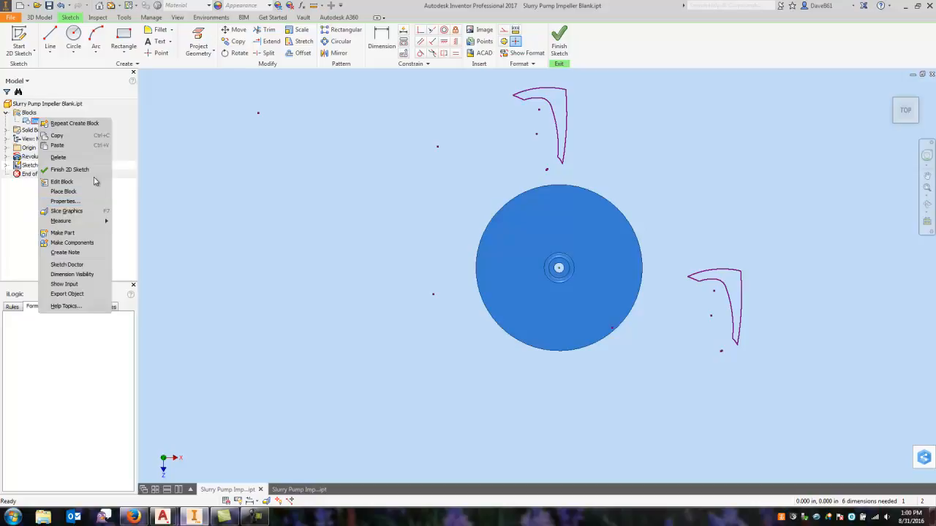
mouse_move(88, 181)
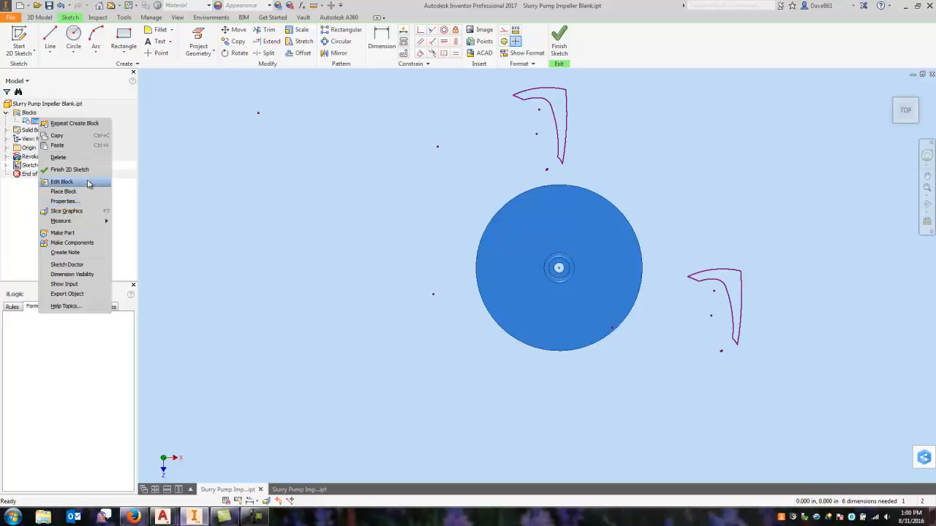
click(61, 181)
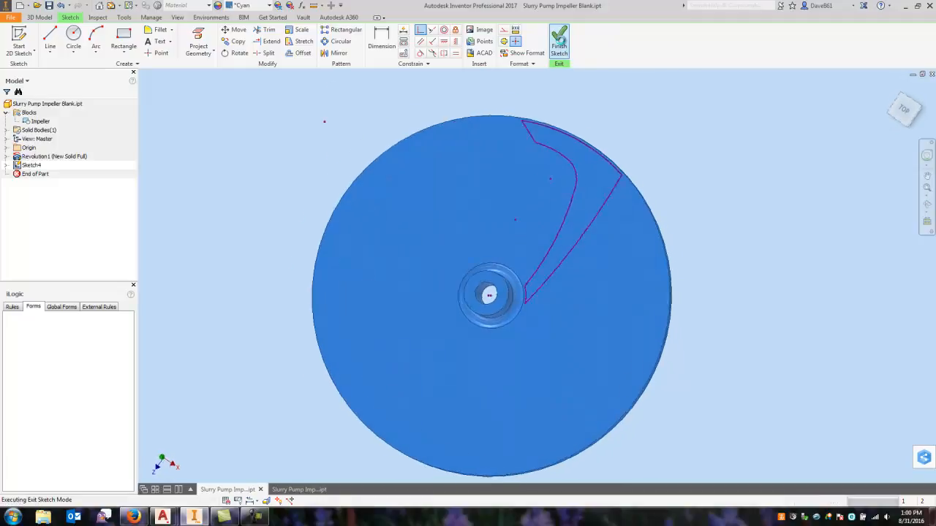
Finish the sketch and extrude the blade profile 0.25 in off the disc
click(559, 41)
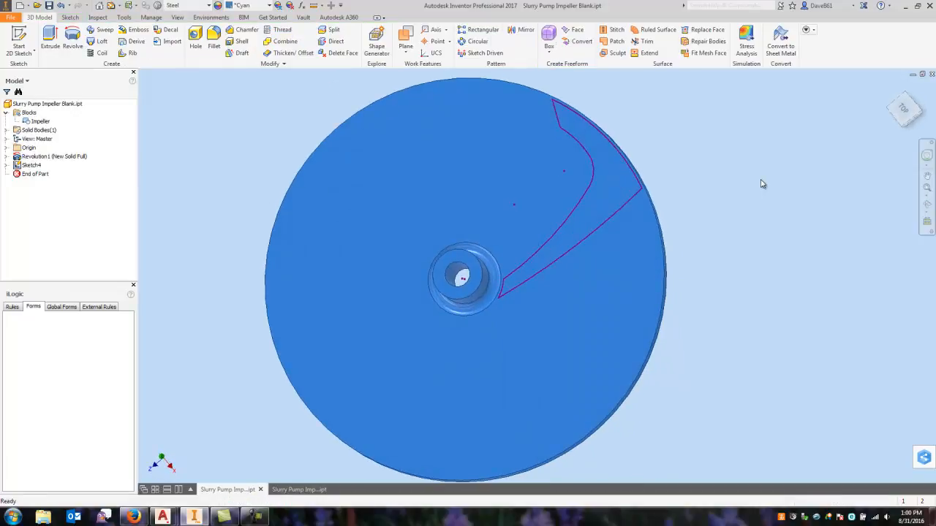
click(48, 38)
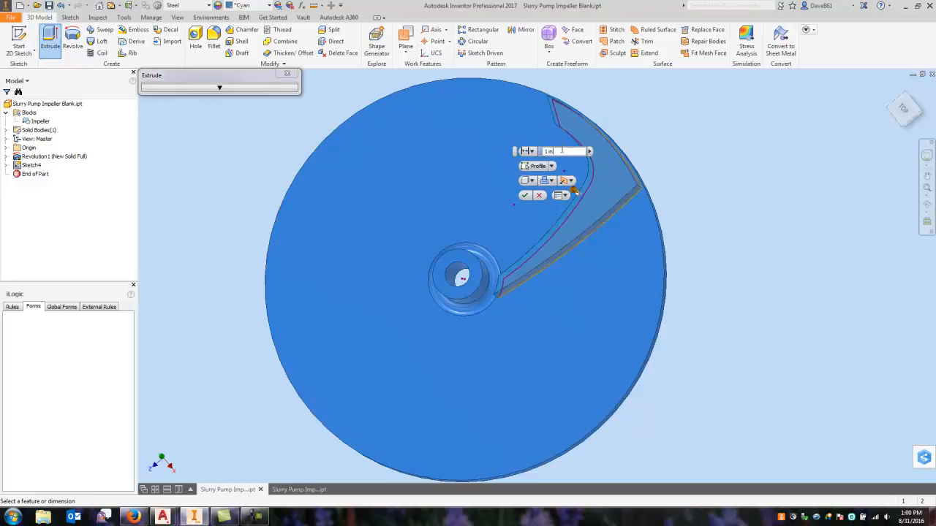
text(.25)
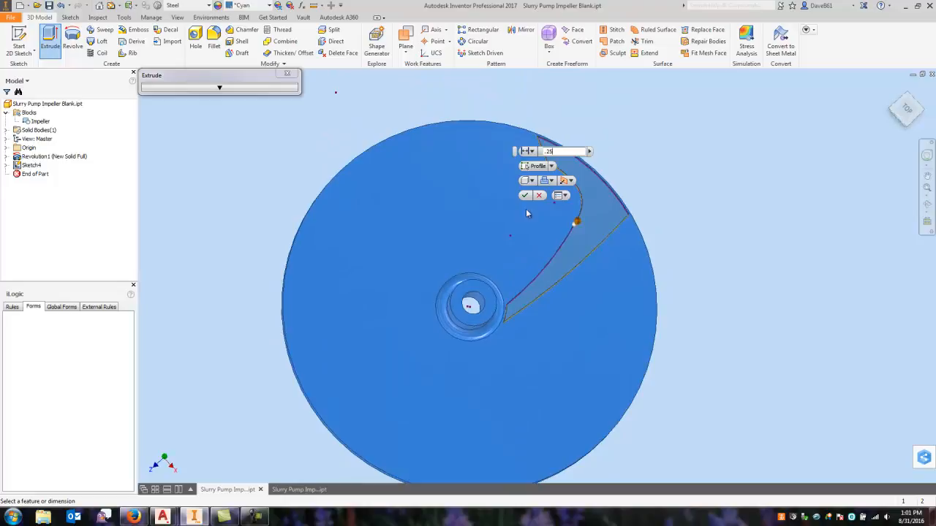
click(524, 196)
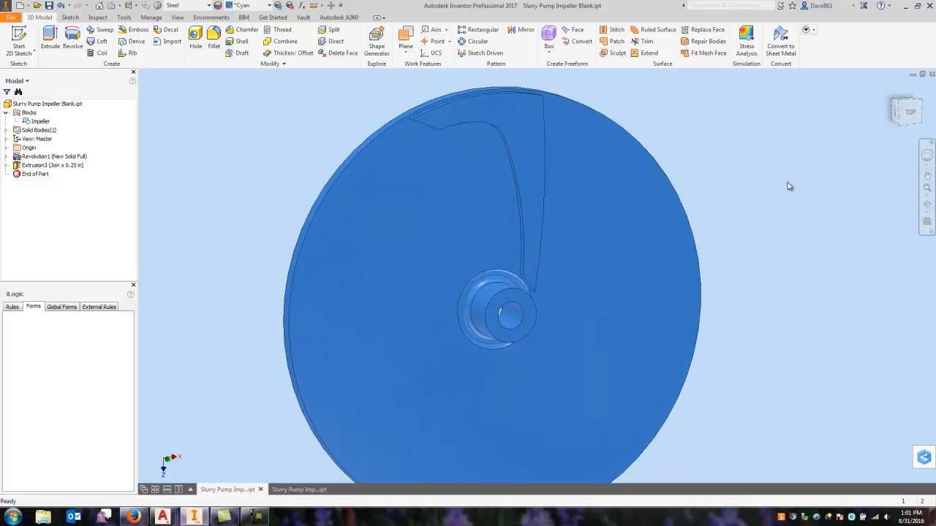
mouse_move(267, 96)
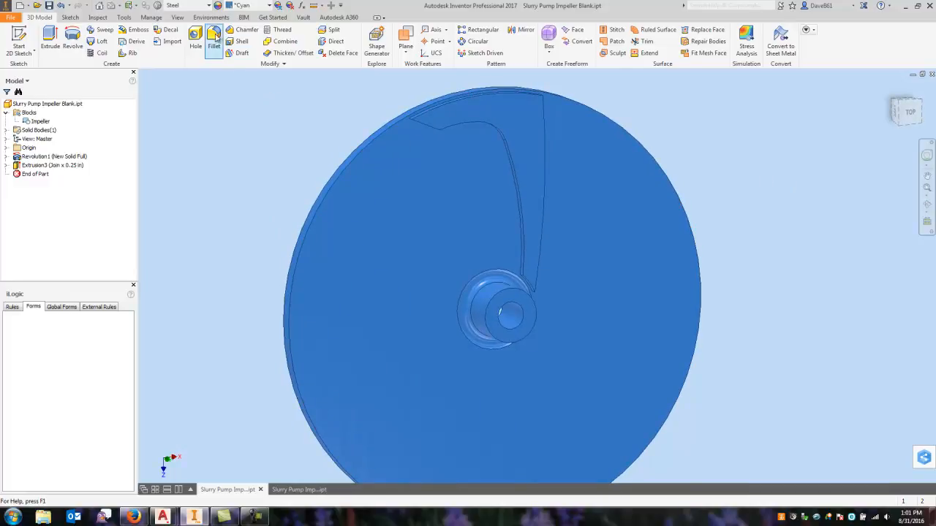
Fillet the blade's inner end edge, outer end edge and the edge along its top outline
click(216, 41)
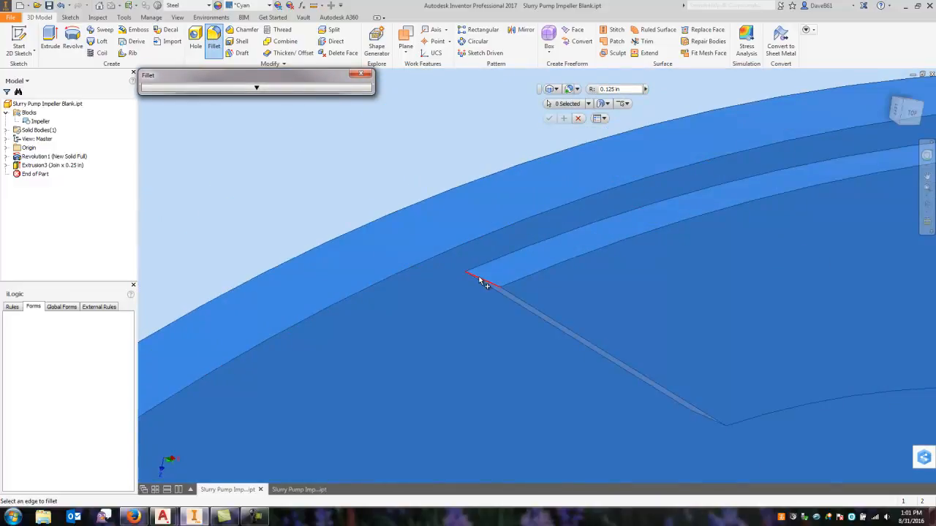
click(483, 278)
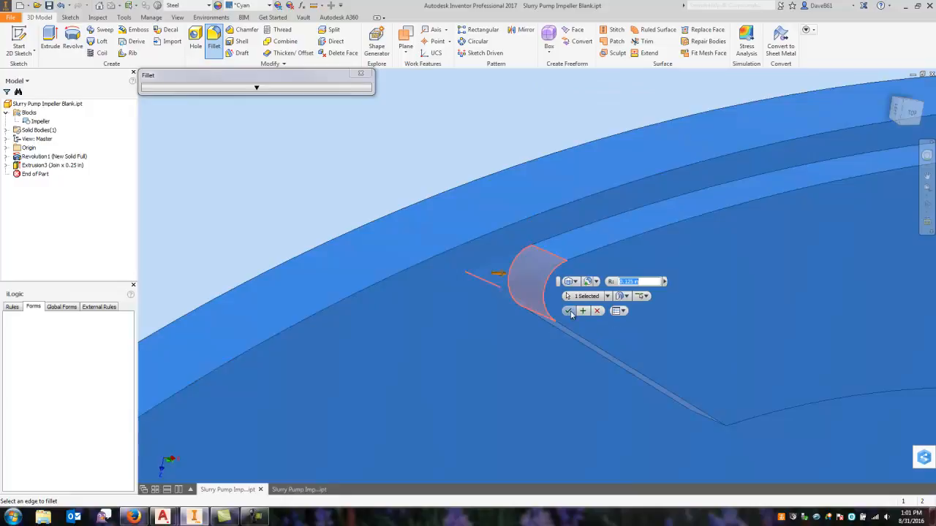
click(570, 310)
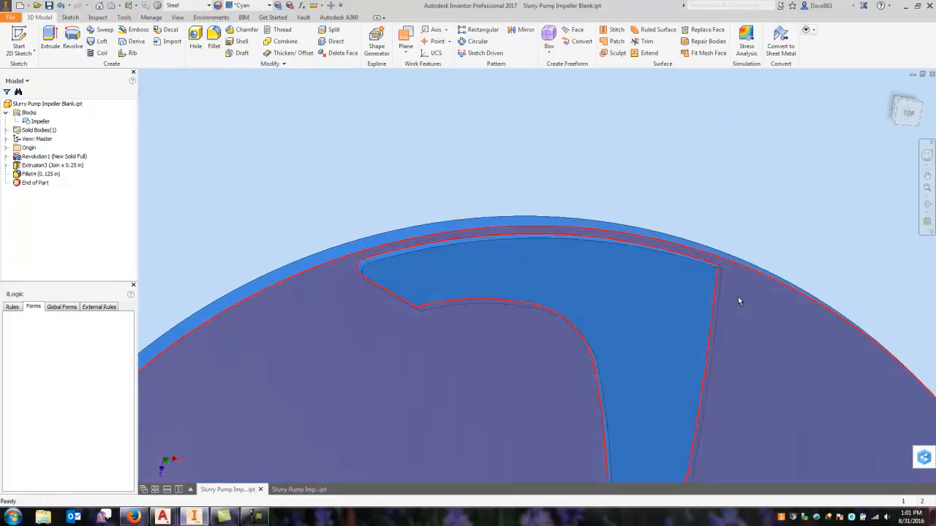
click(213, 41)
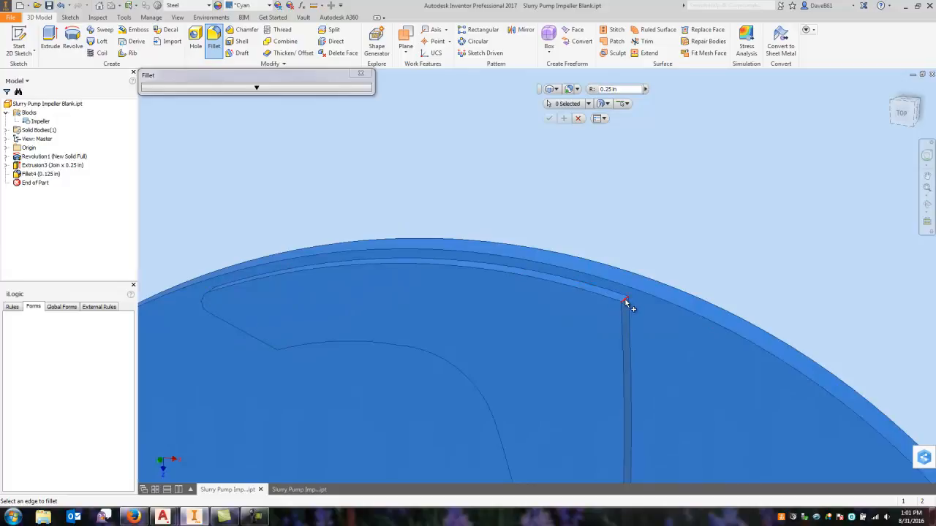
click(625, 301)
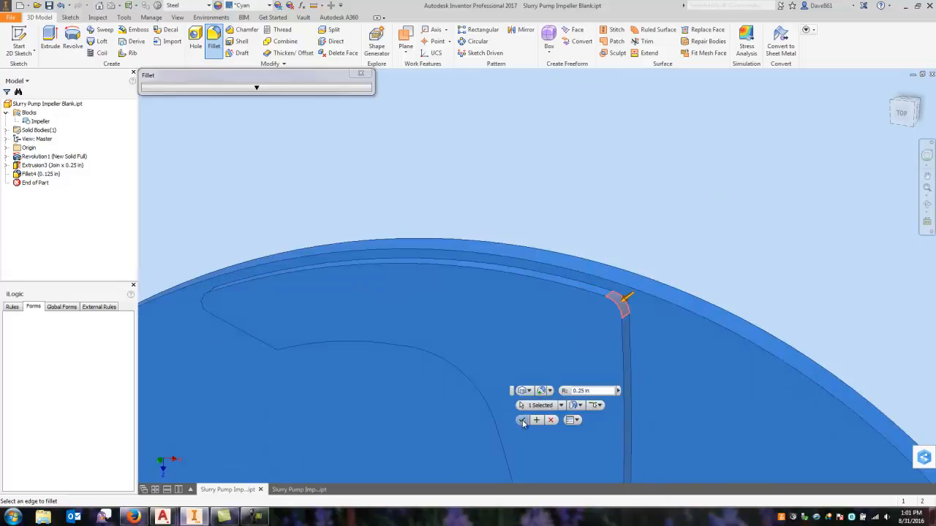
click(520, 421)
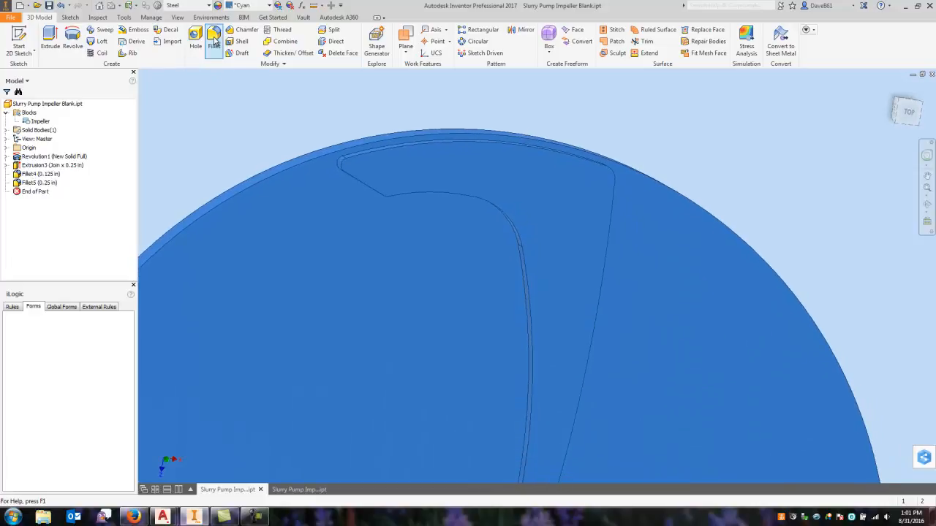
click(213, 41)
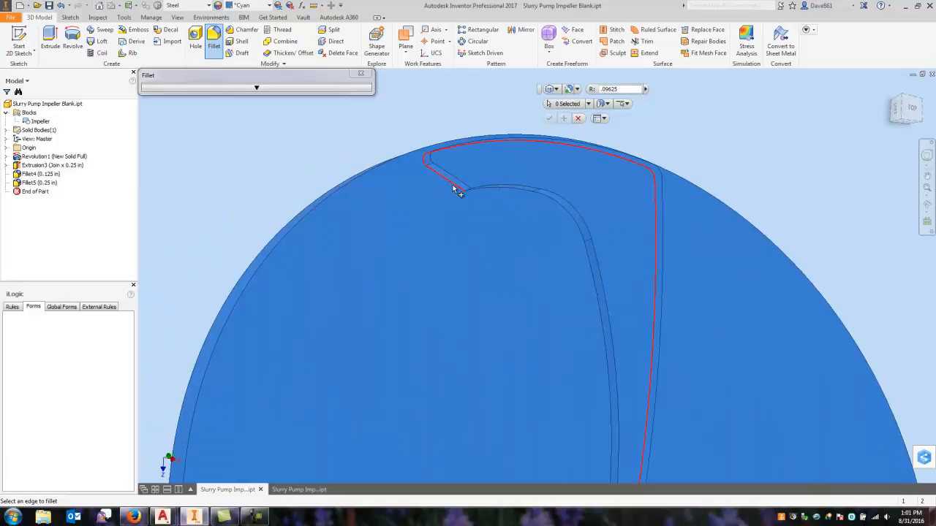
click(453, 183)
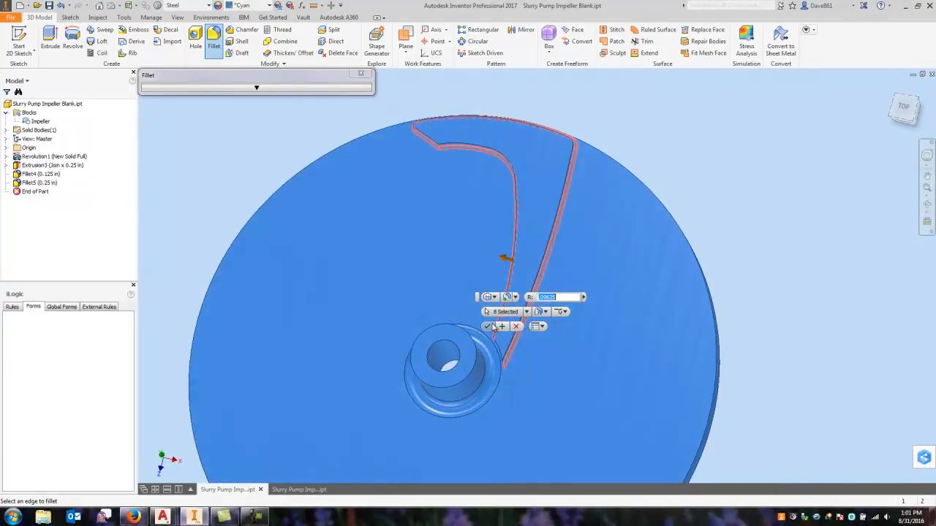
click(486, 326)
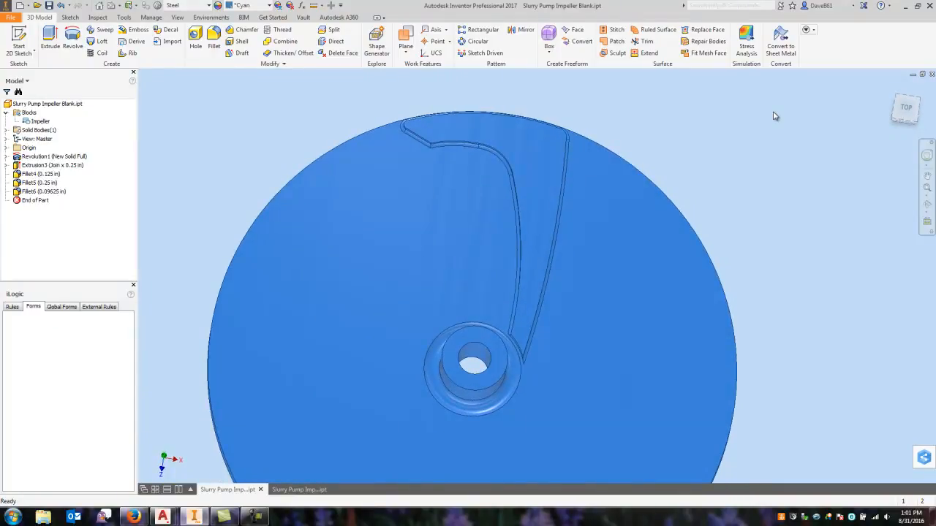
Circular-pattern the blade extrusion and fillets 360° around the disc's central axis
click(474, 41)
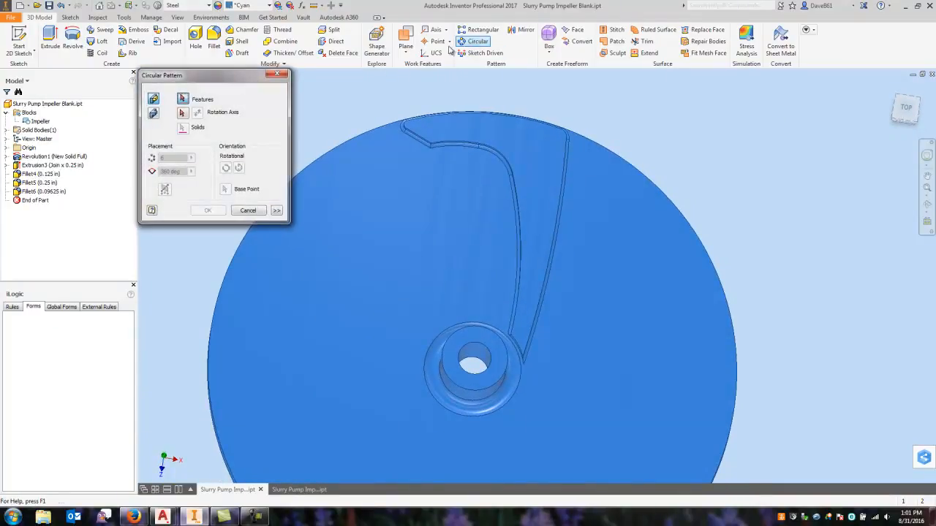
click(51, 165)
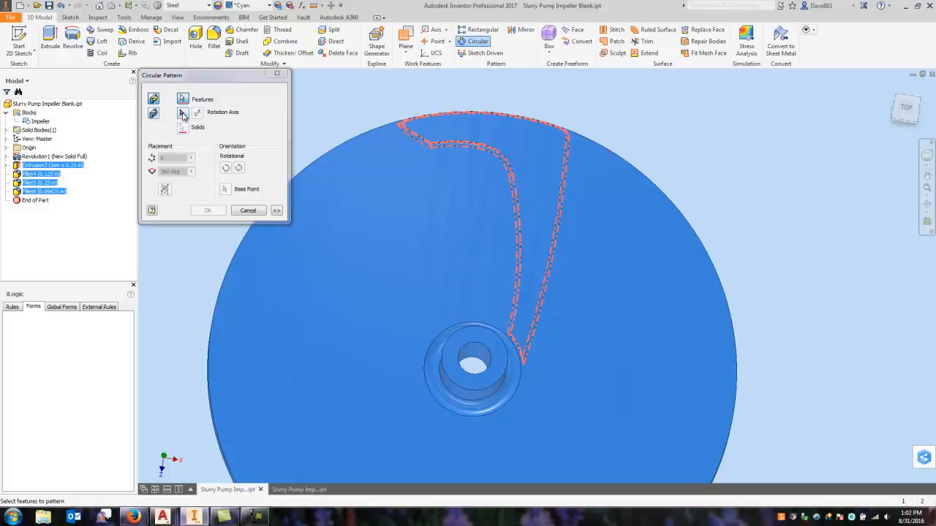
click(183, 113)
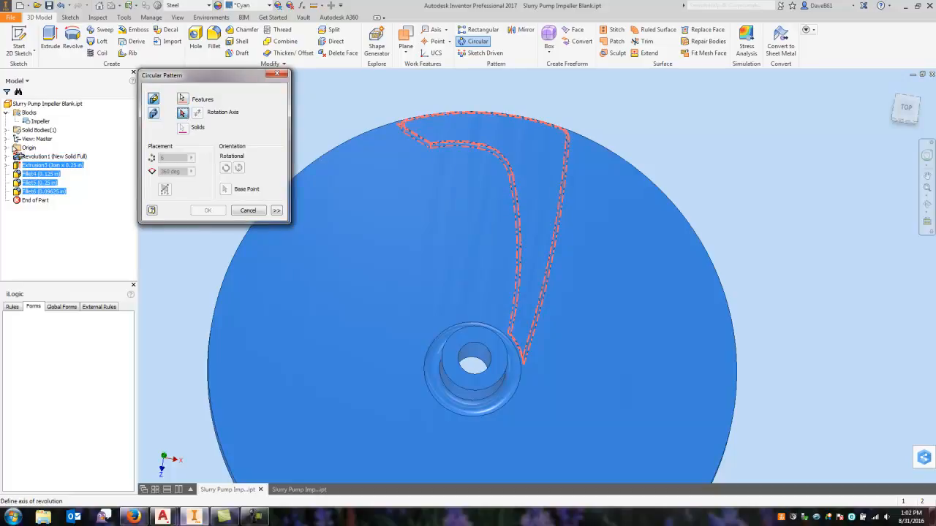
click(8, 147)
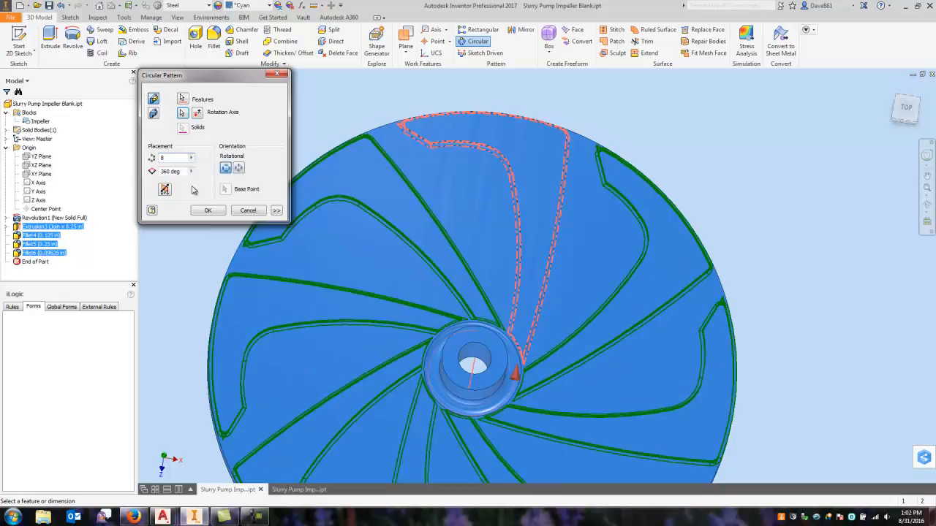
click(208, 210)
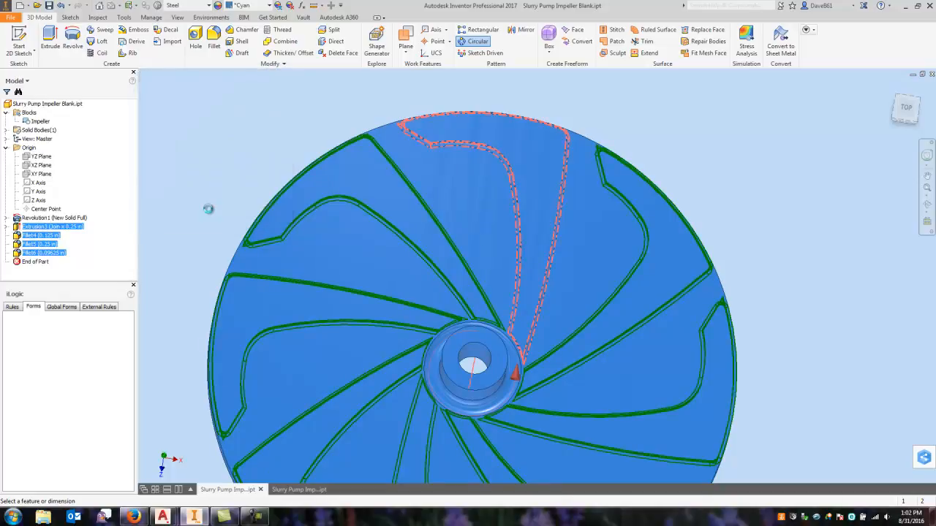
click(475, 41)
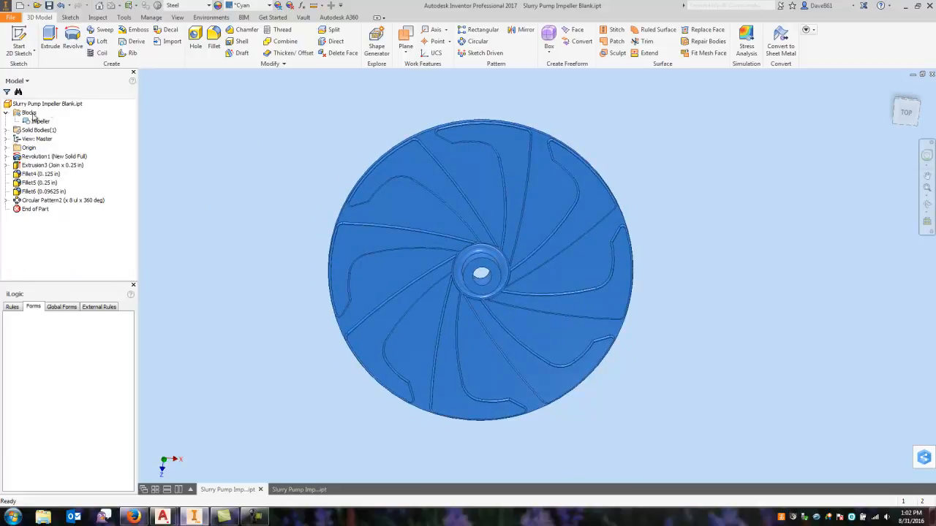
Review the Impeller block in the browser, then finish the sketch to return to 3D modelling
click(41, 120)
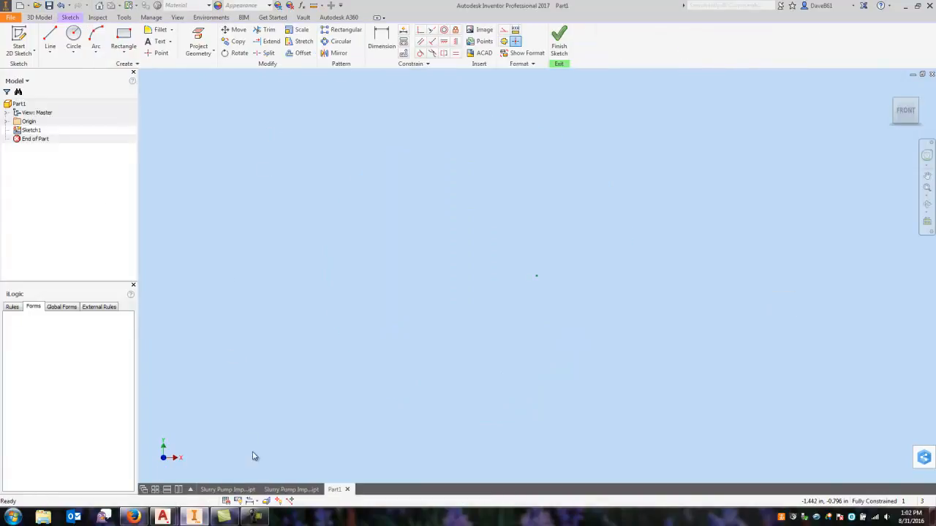
mouse_move(228, 488)
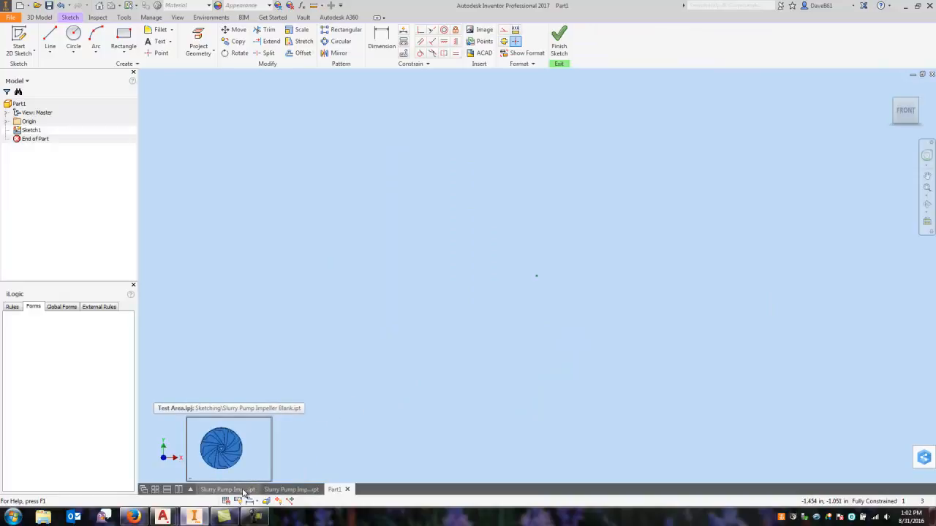
click(224, 488)
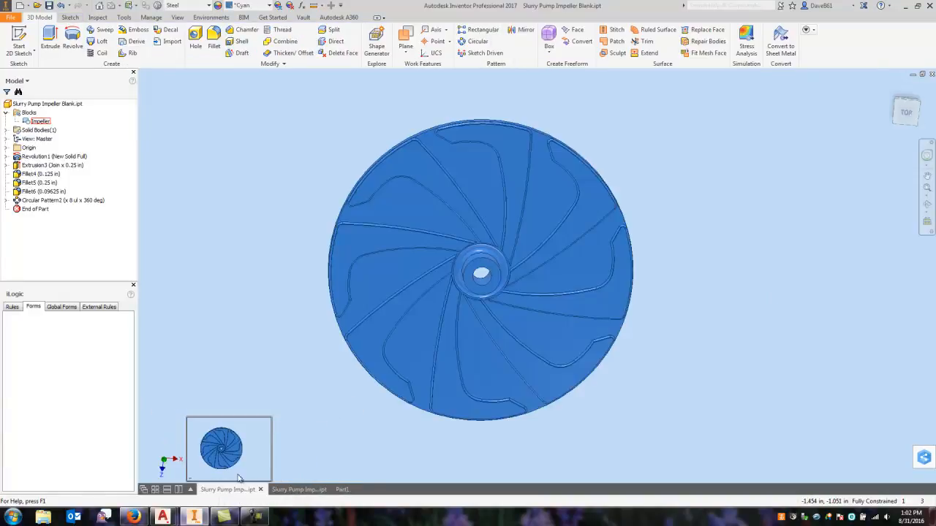
right_click(39, 120)
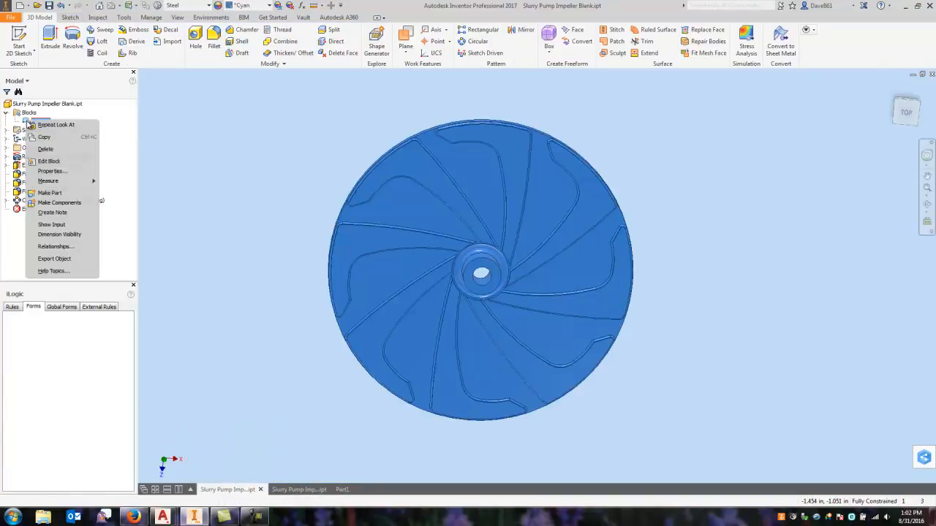
mouse_move(45, 137)
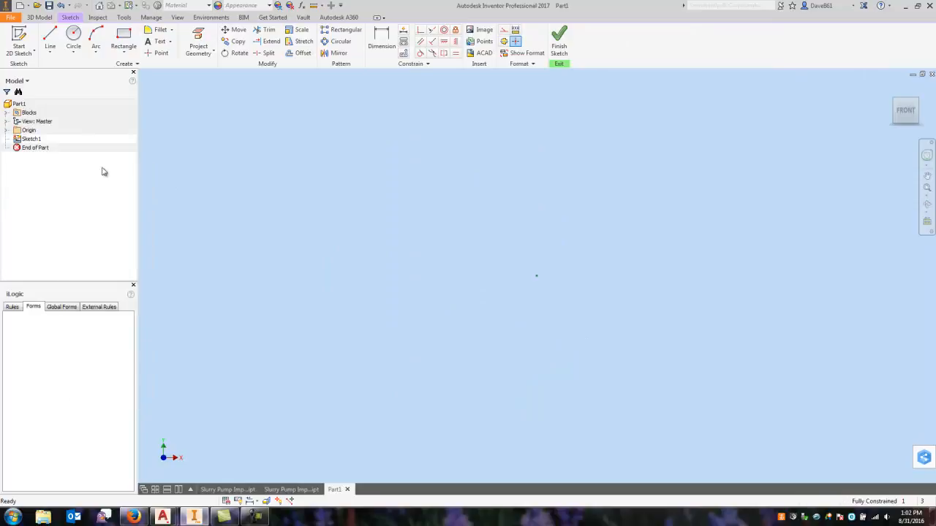
click(12, 112)
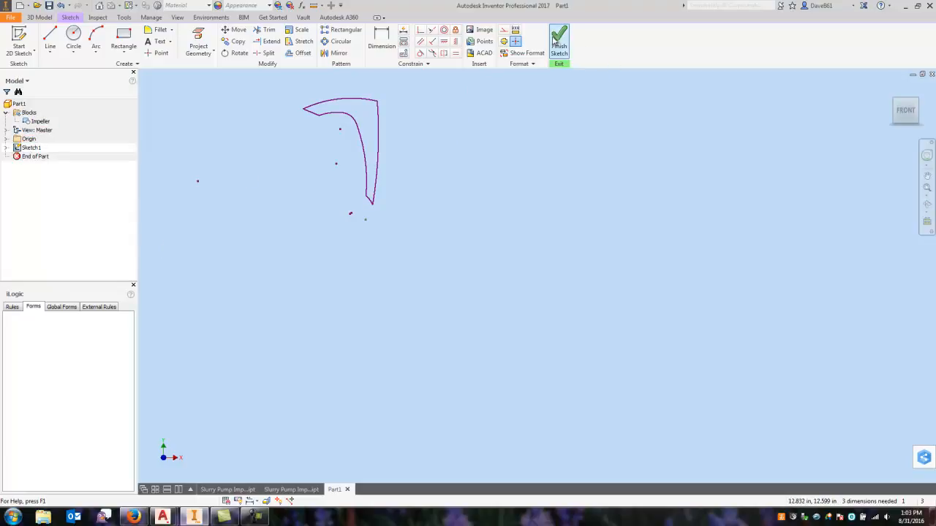
click(559, 41)
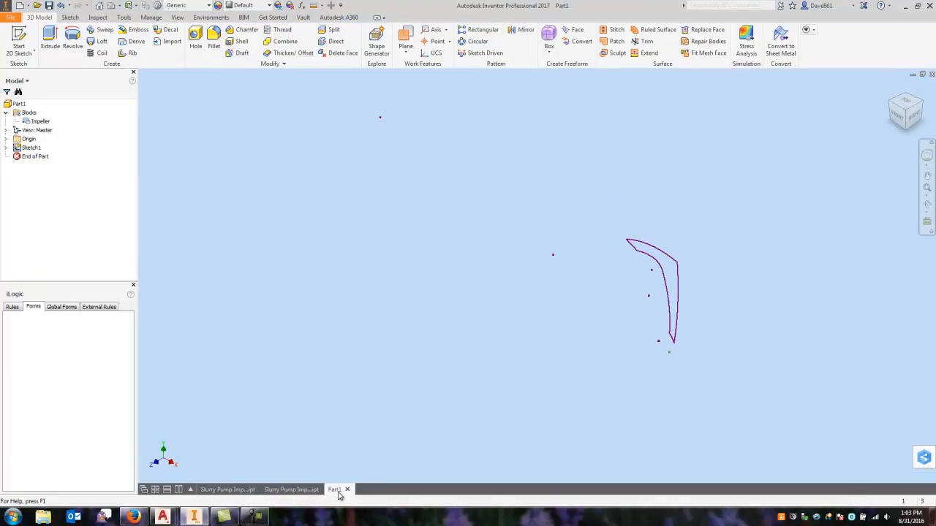
Close the Part1 document and discard its unsaved changes
click(348, 488)
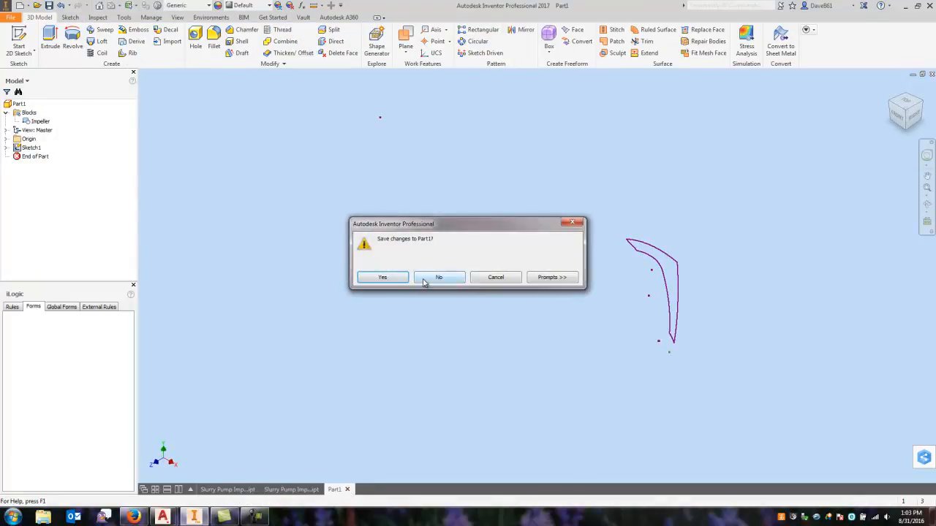
click(439, 278)
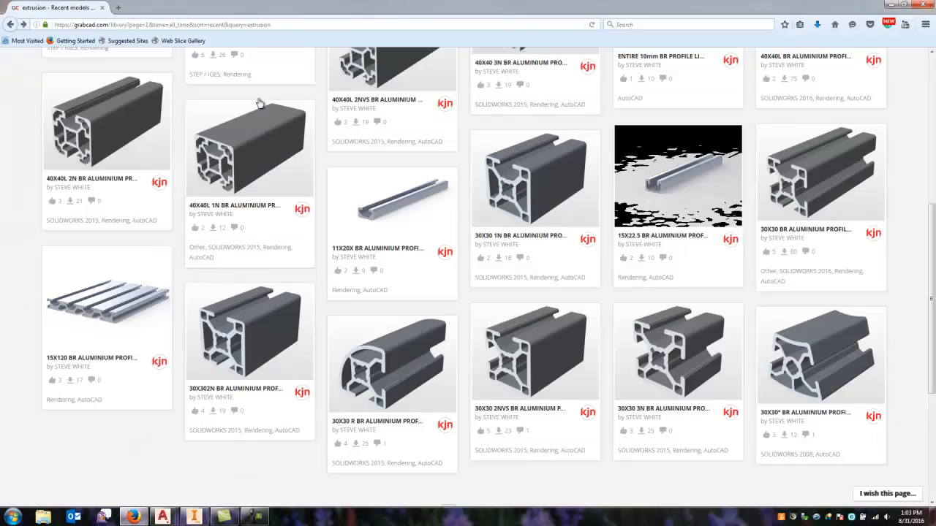
Scroll the GrabCAD extrusion results and open the 30X30 3N BR Aluminium Profile page
scroll(up, 3)
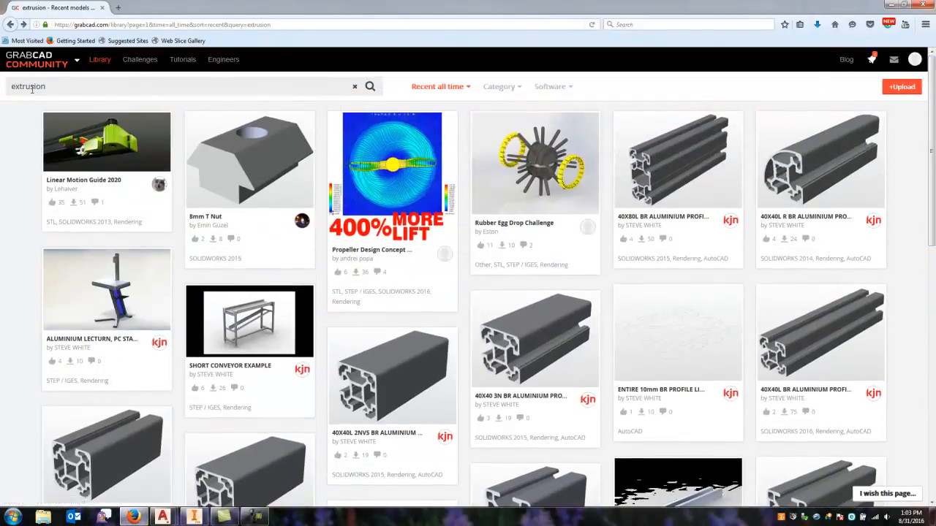
scroll(down, 3)
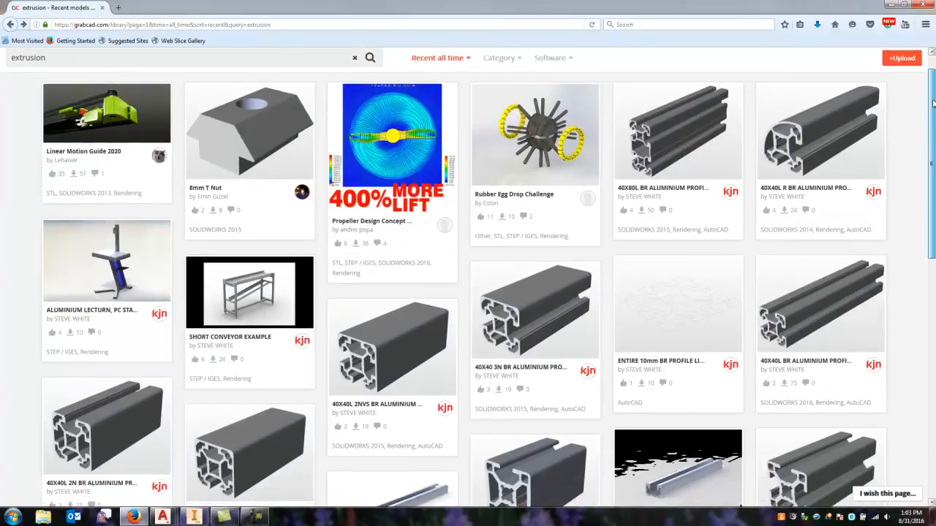
scroll(down, 3)
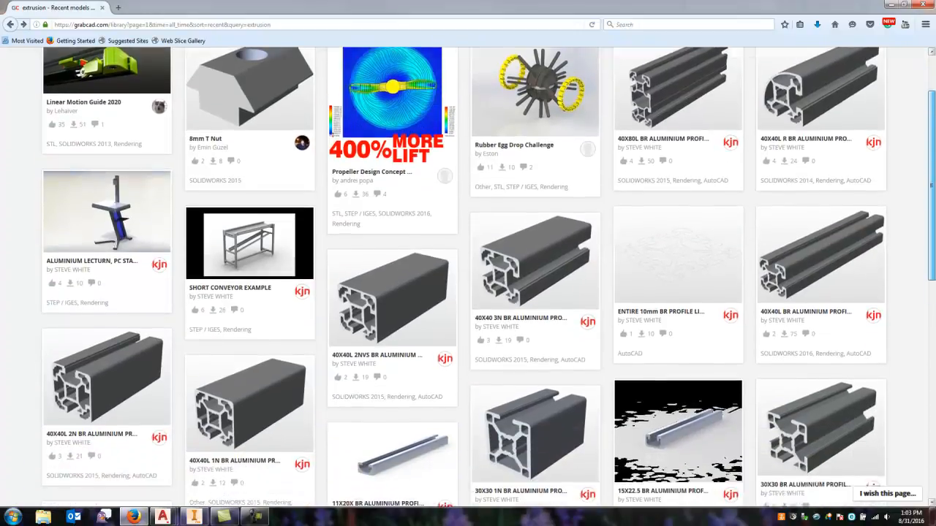
scroll(down, 3)
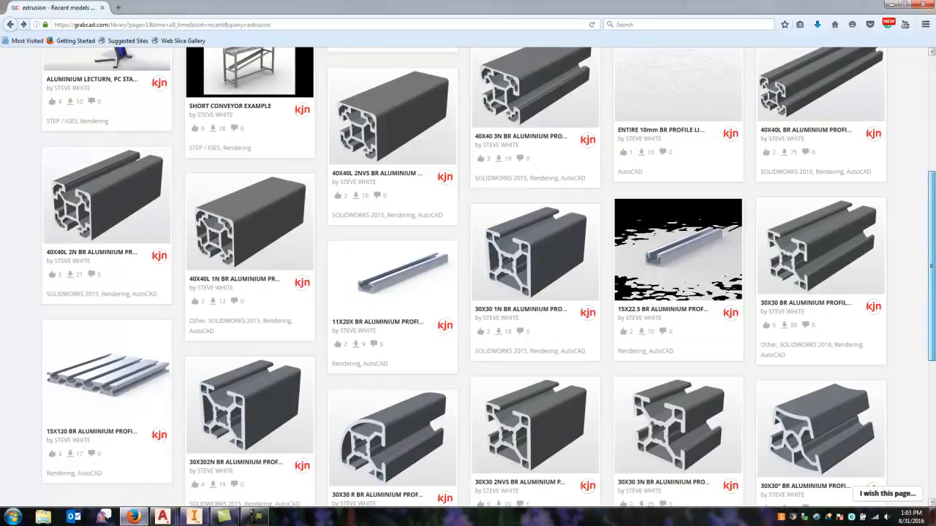
scroll(down, 3)
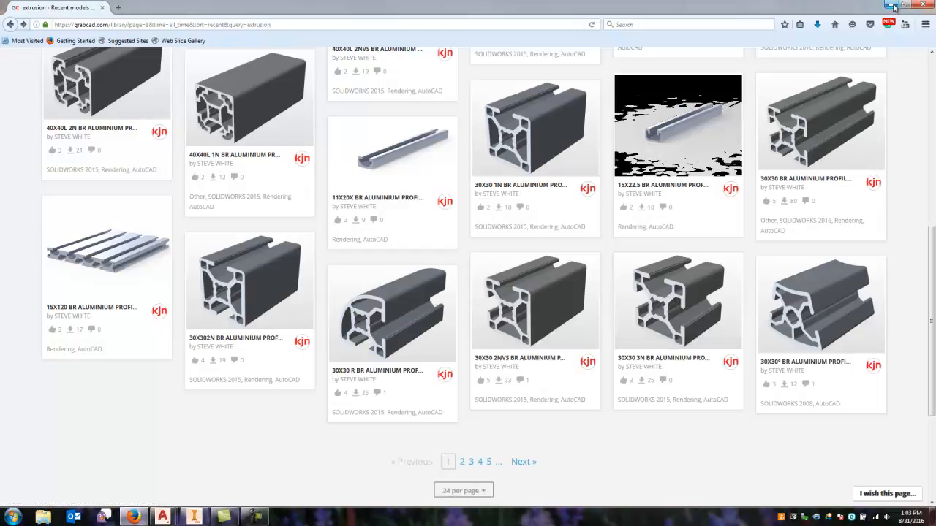
mouse_move(652, 400)
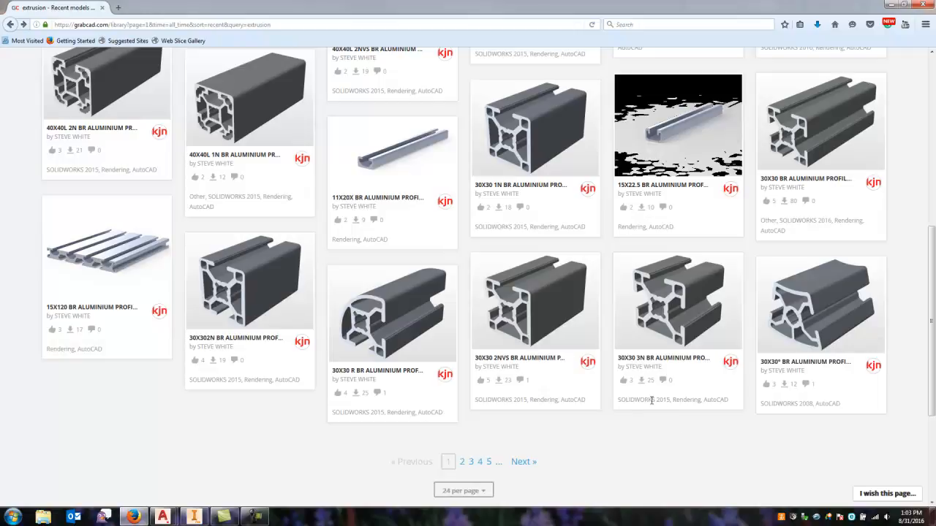
click(677, 301)
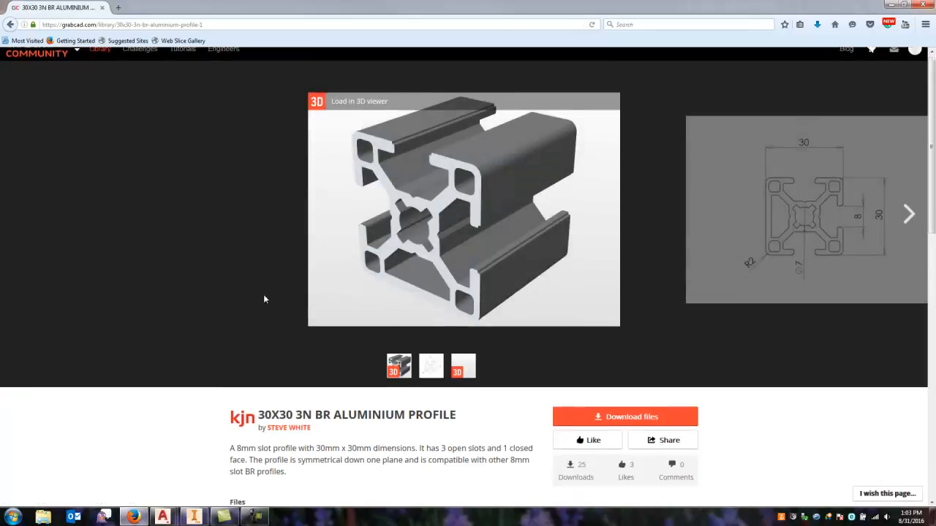
Scroll the GrabCAD model page to review the Files section with the SLDPRT, JPG and DXF files
scroll(down, 3)
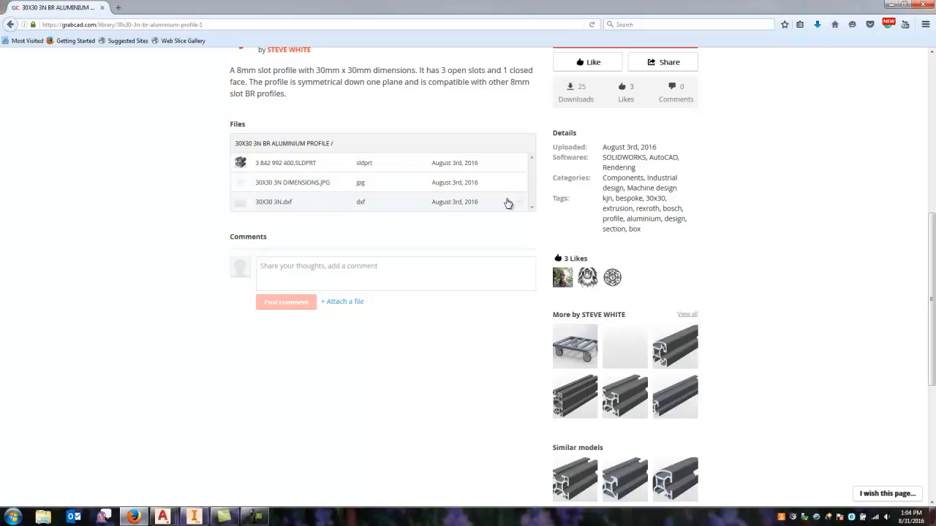
mouse_move(532, 210)
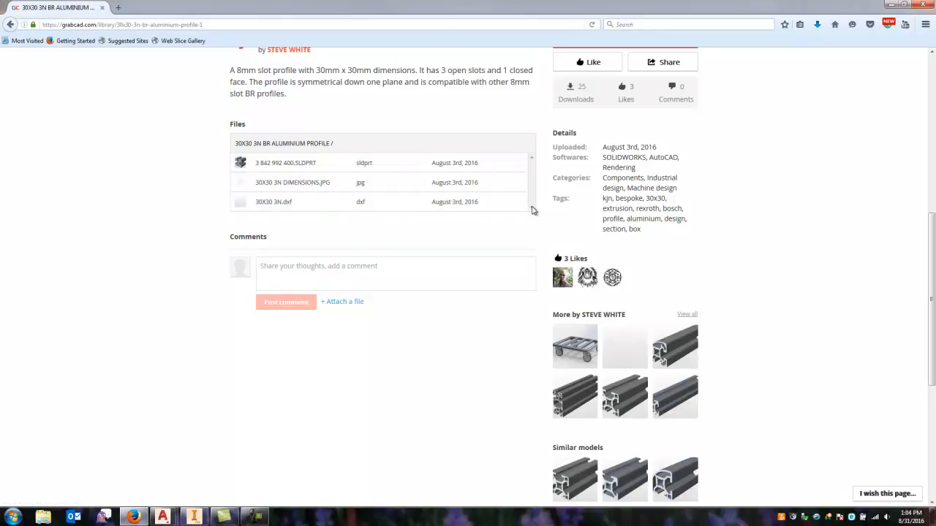
mouse_move(393, 223)
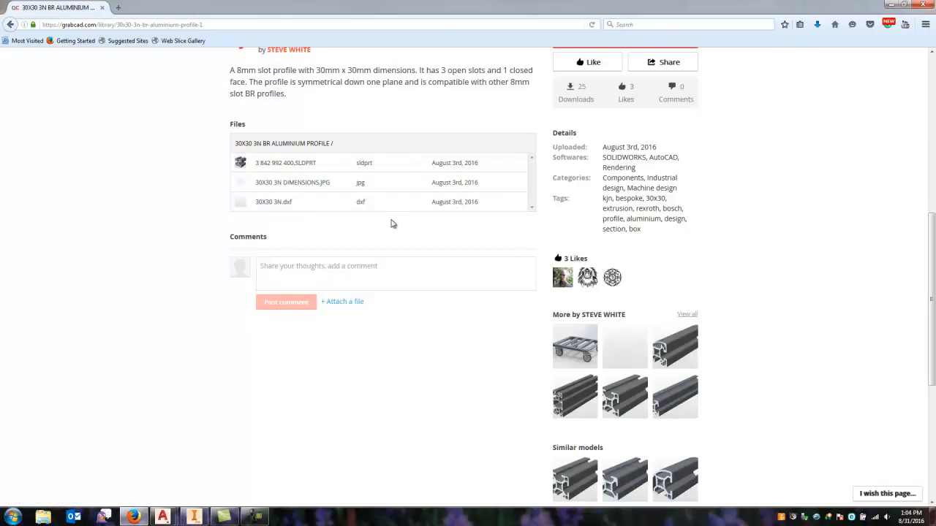
scroll(up, 3)
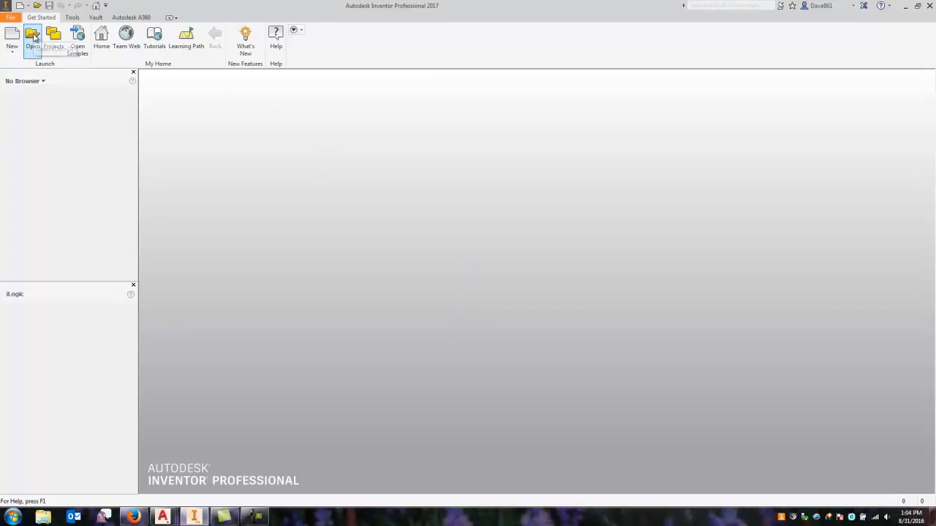
mouse_move(32, 37)
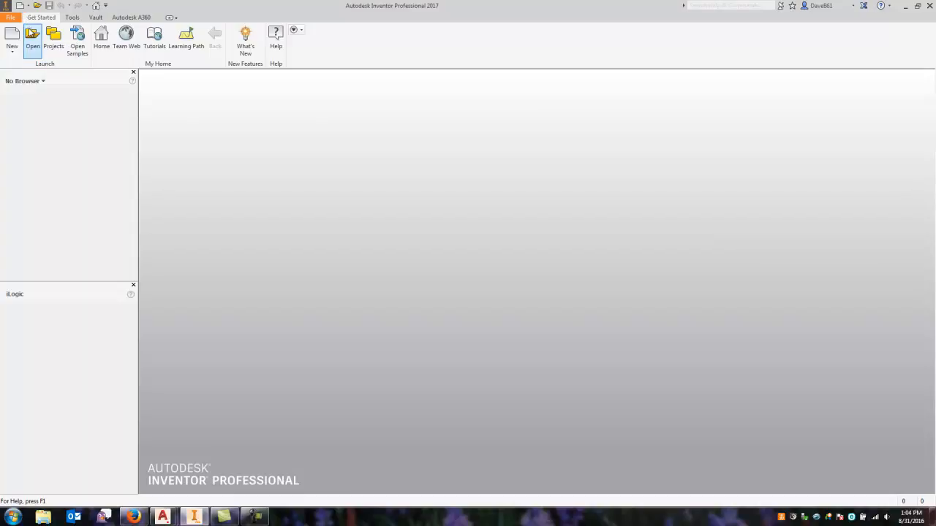
Open 3 842 990 720.SLDPRT from the Aluminium Profile folder, filtering to SolidWorks Files
click(29, 37)
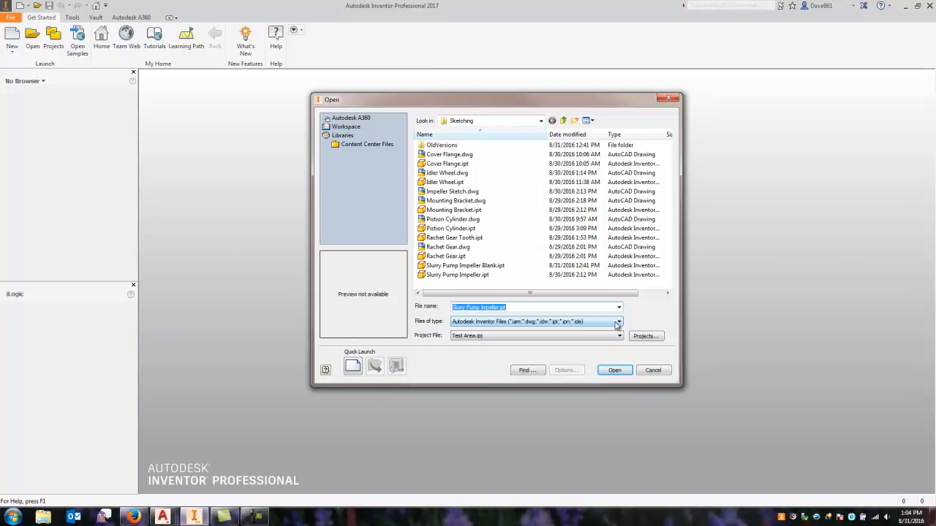
click(615, 320)
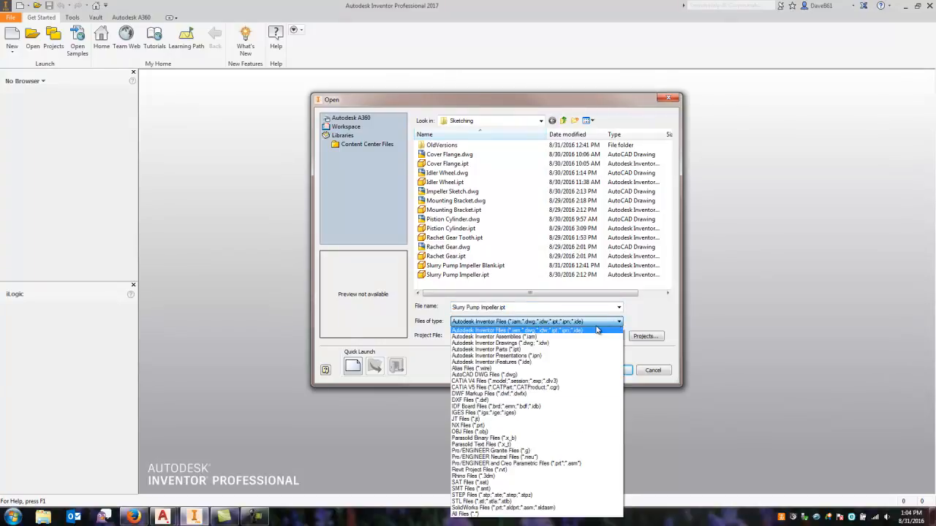
click(495, 509)
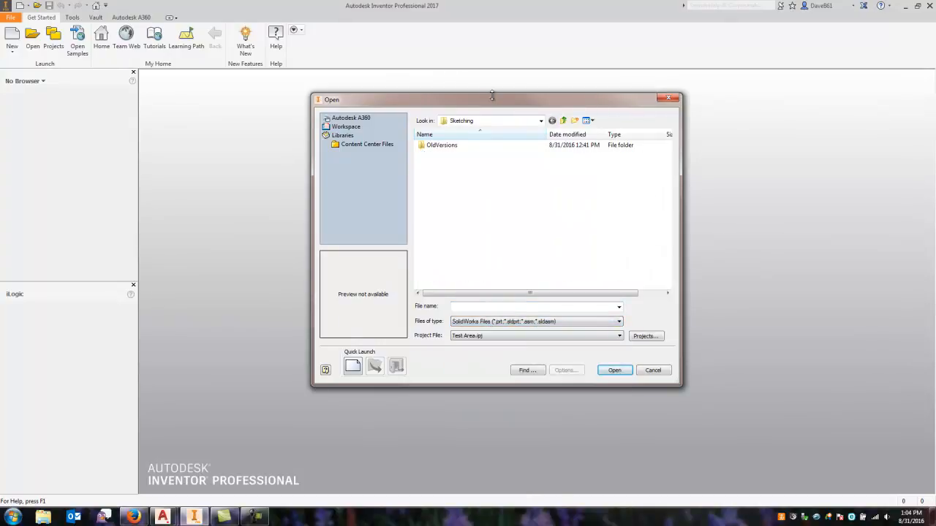
mouse_move(563, 120)
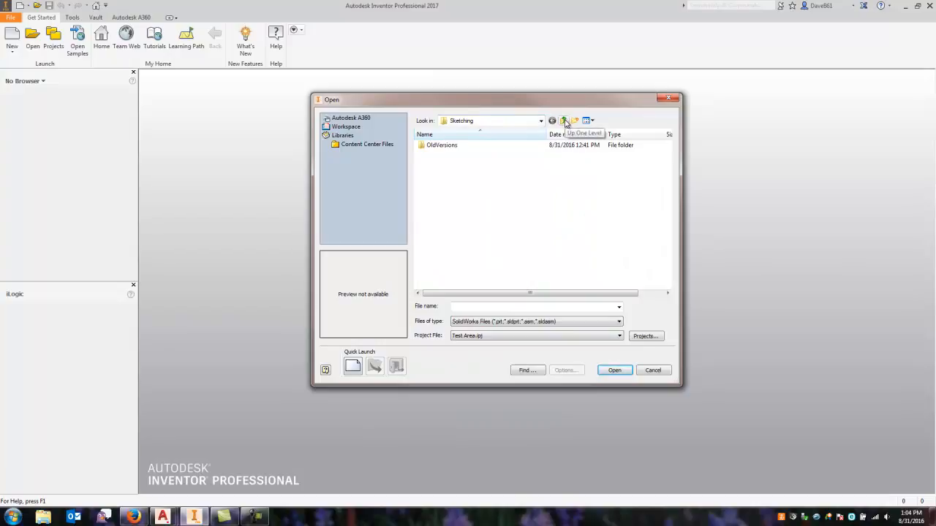
click(563, 120)
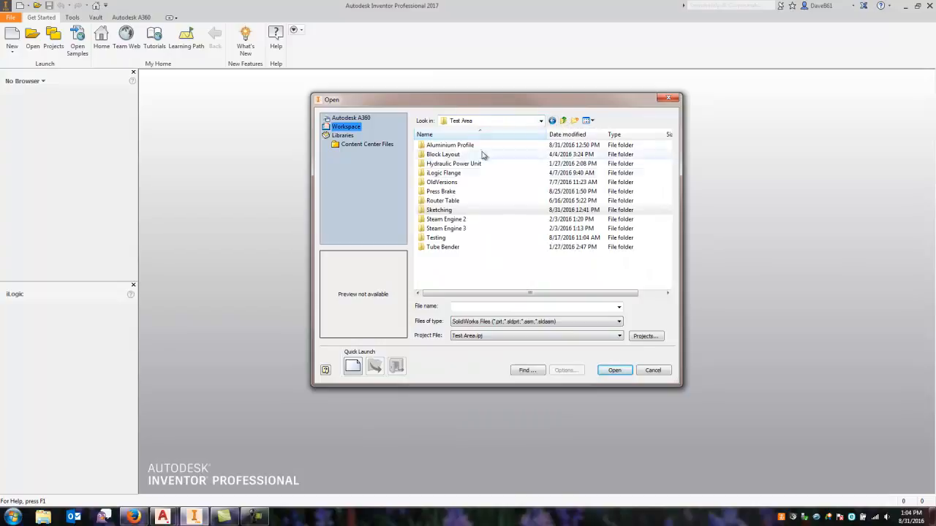
double_click(450, 145)
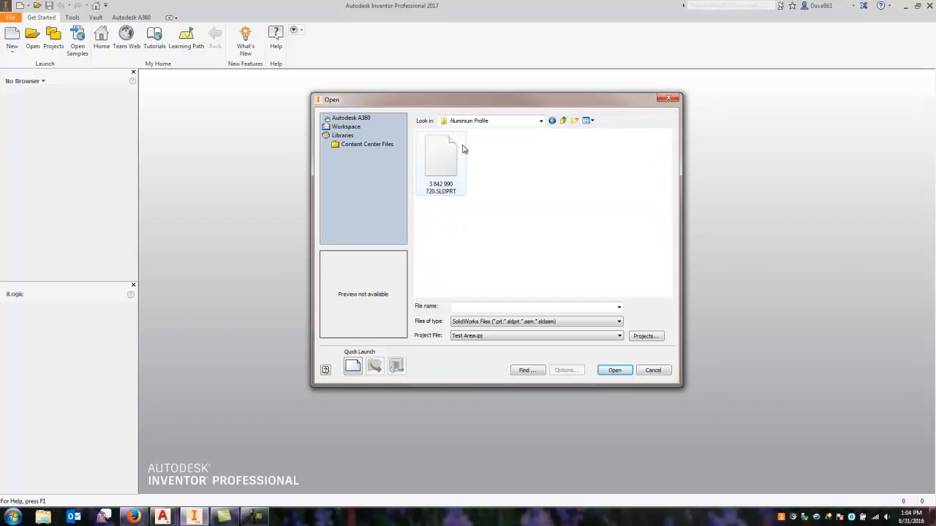
mouse_move(448, 205)
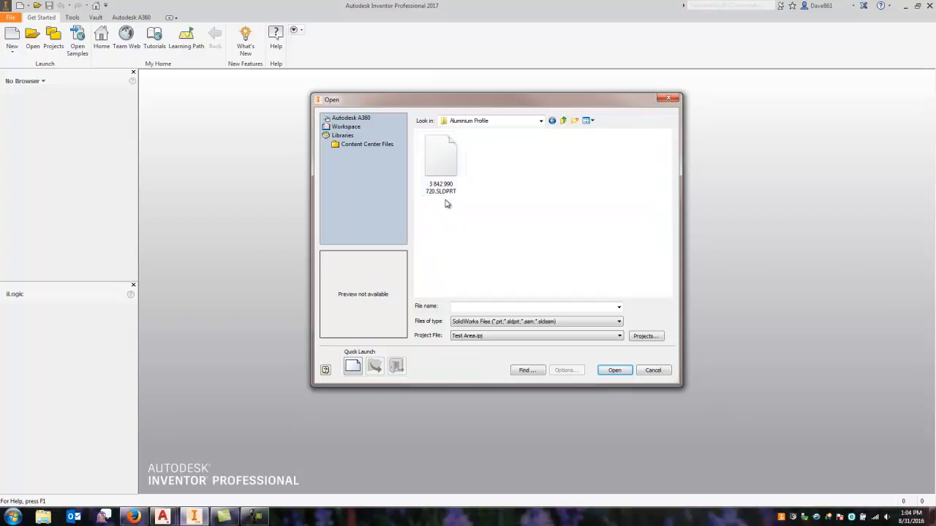
click(441, 154)
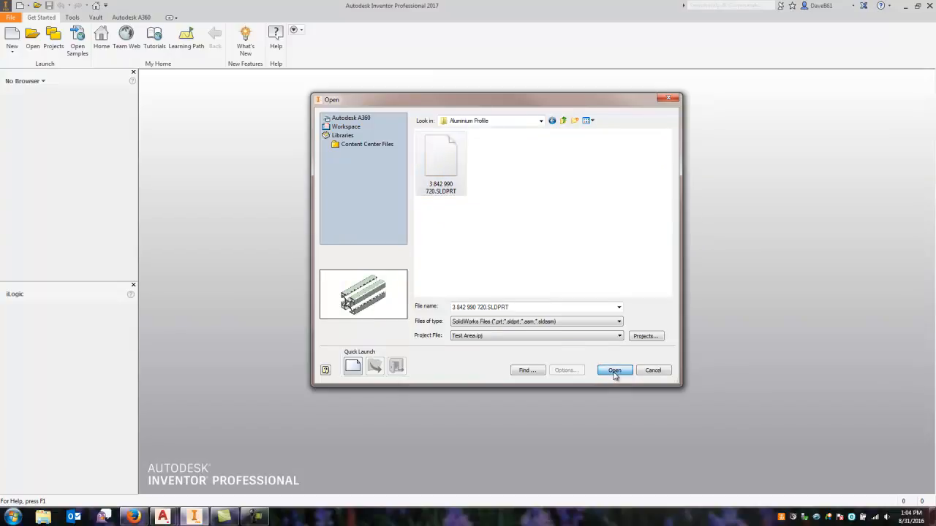
click(614, 370)
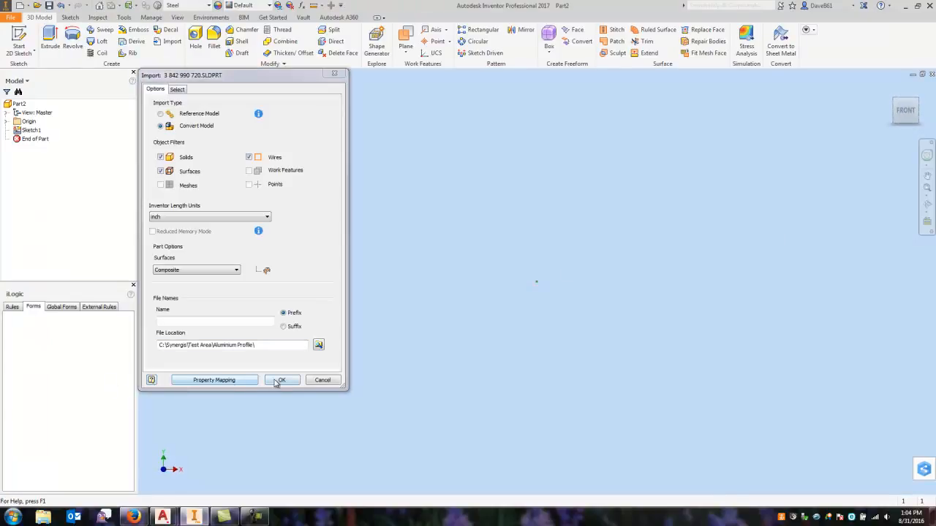
click(283, 380)
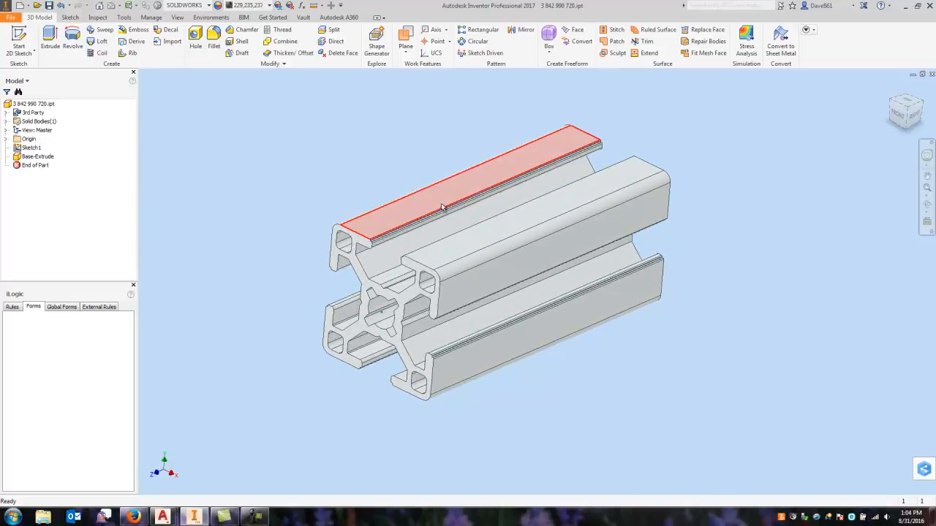
click(208, 134)
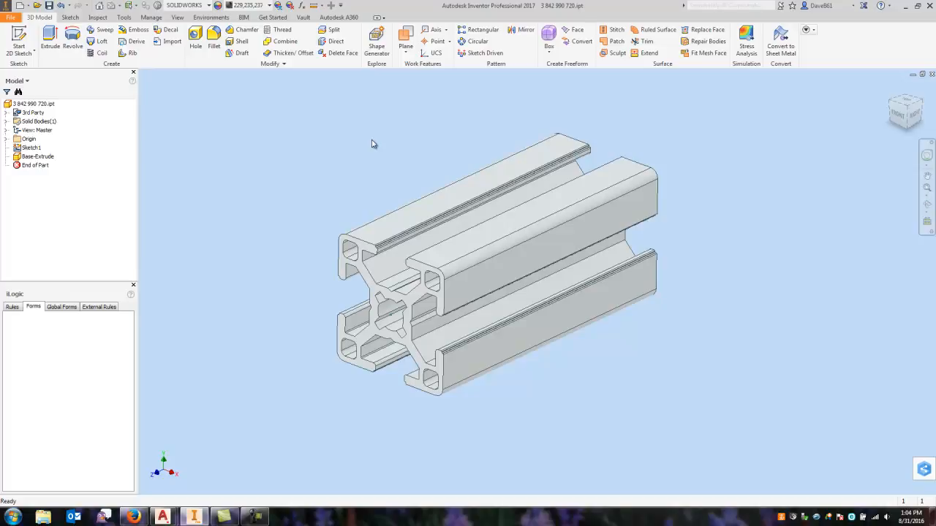
click(38, 155)
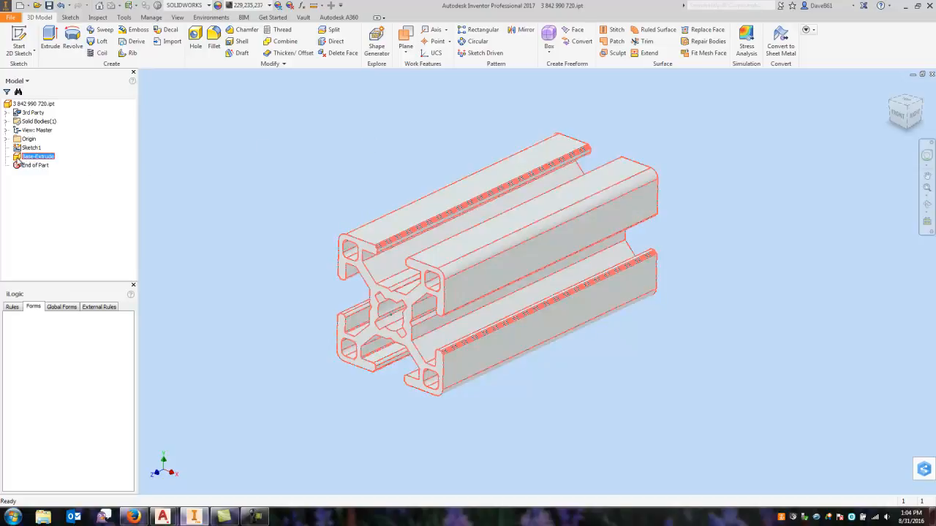
right_click(36, 155)
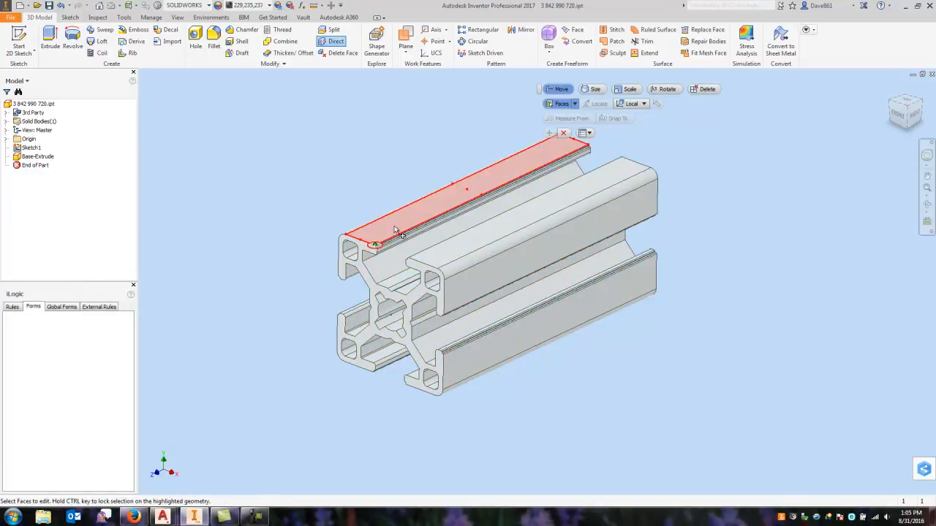
click(563, 133)
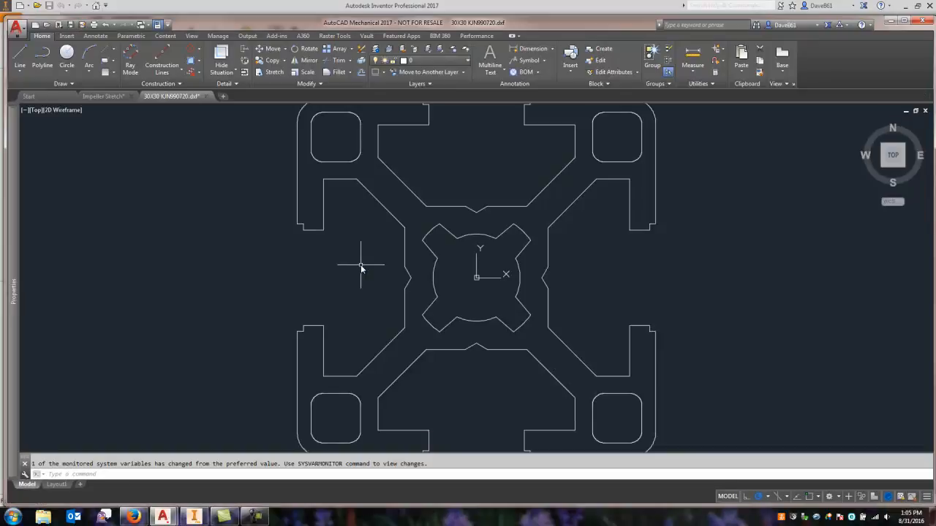
mouse_move(607, 299)
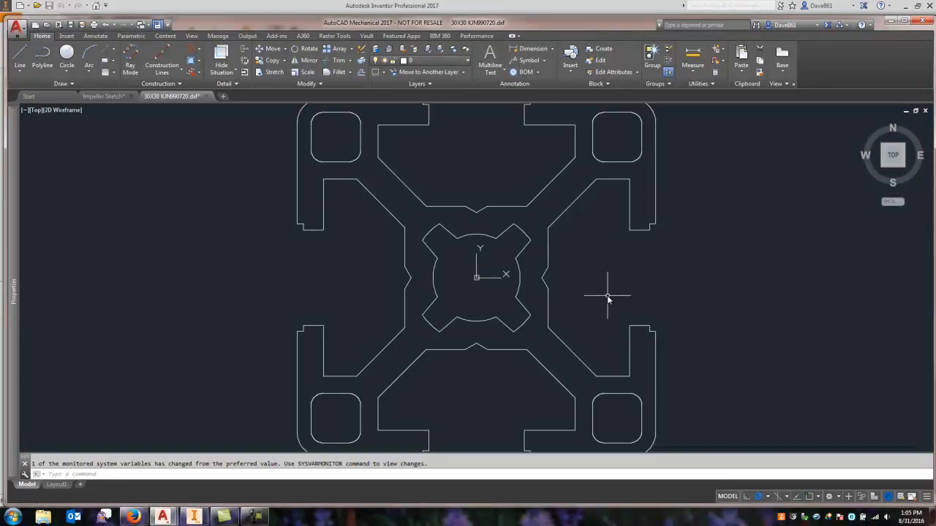
Zoom out in AutoCAD Mechanical to see the whole DXF cross-section of the profile
scroll(down, 3)
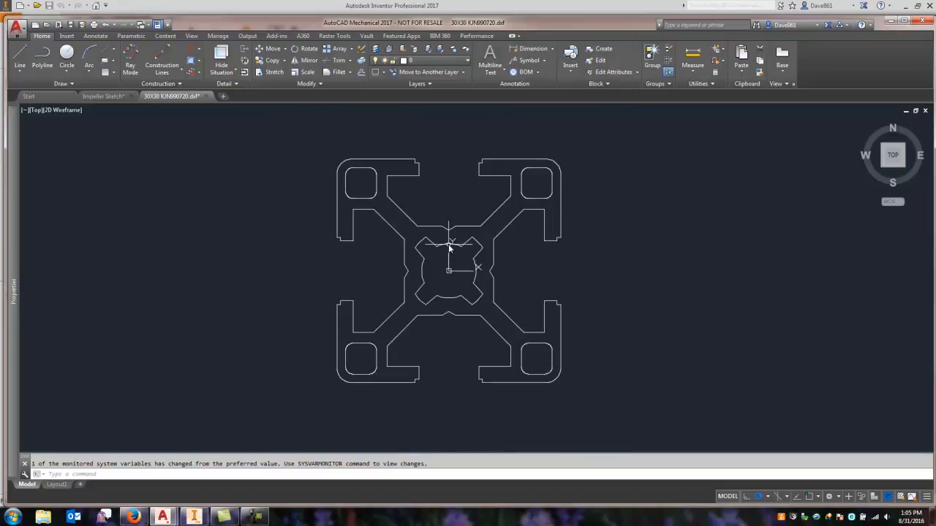
mouse_move(476, 144)
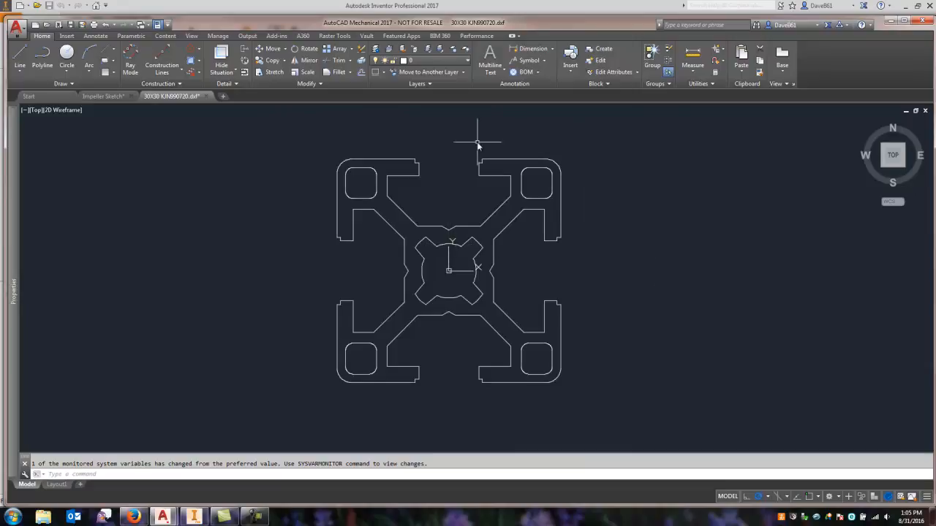
mouse_move(251, 138)
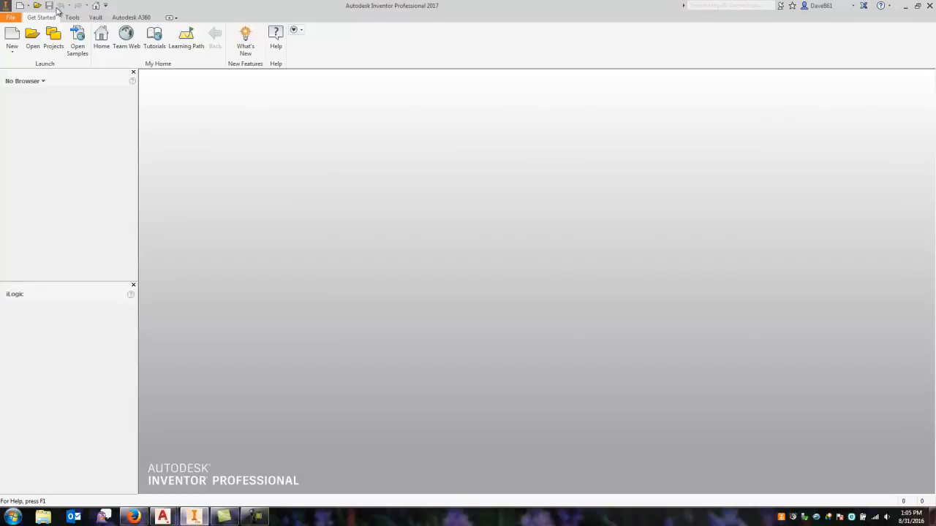
Create a new part from the Standard (in).ipt template
click(9, 41)
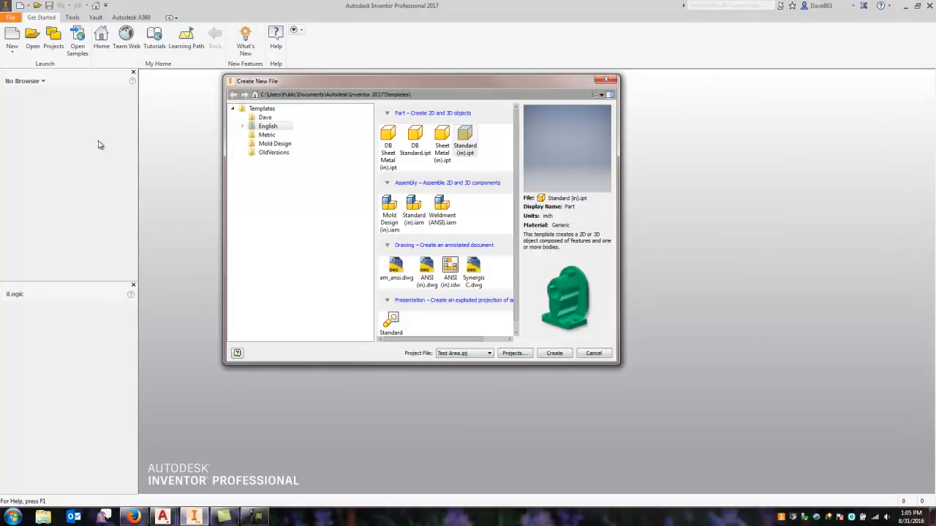
click(554, 352)
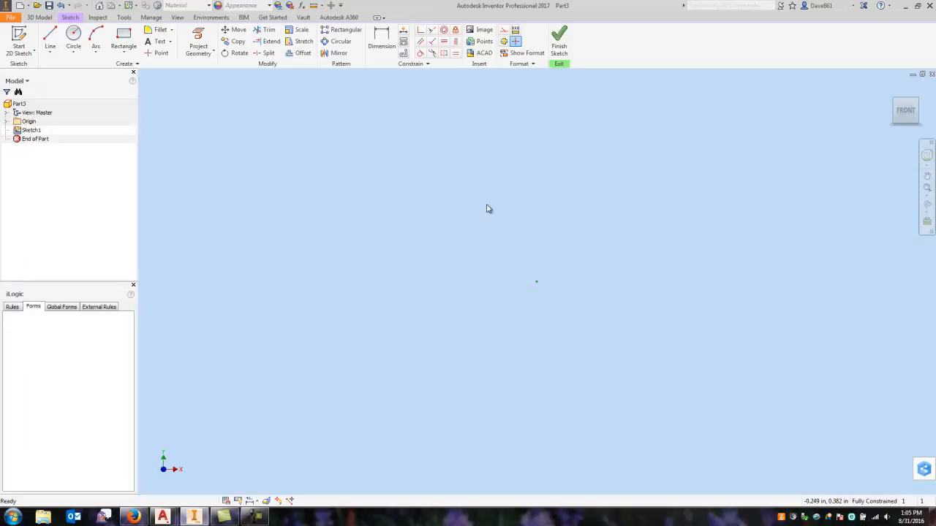
mouse_move(492, 216)
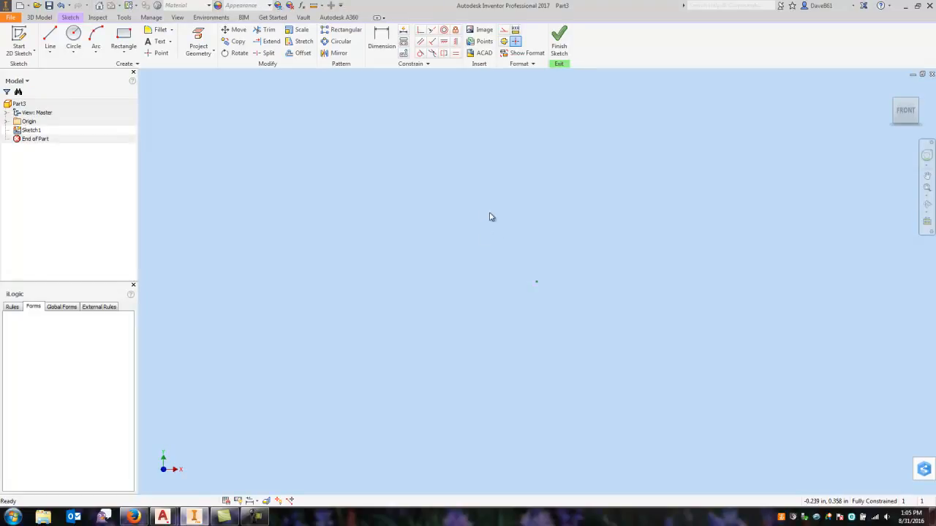
mouse_move(484, 270)
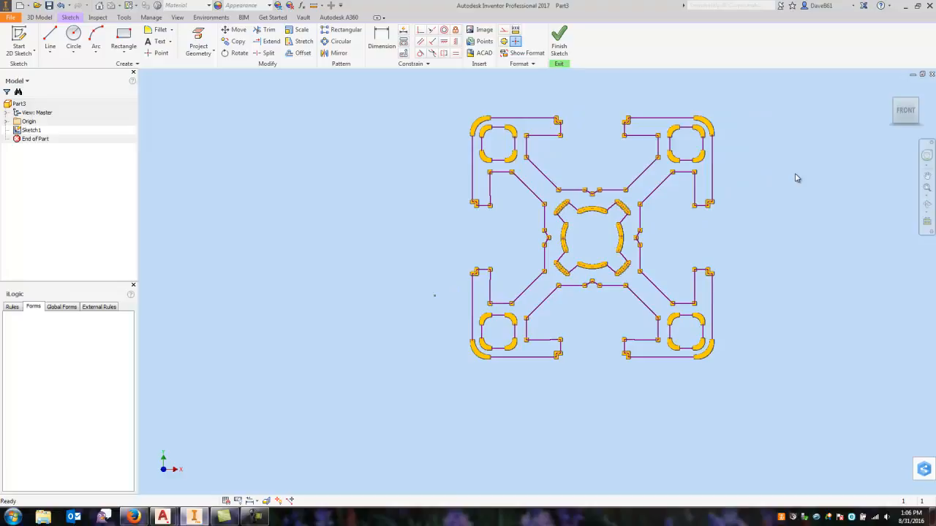
mouse_move(688, 97)
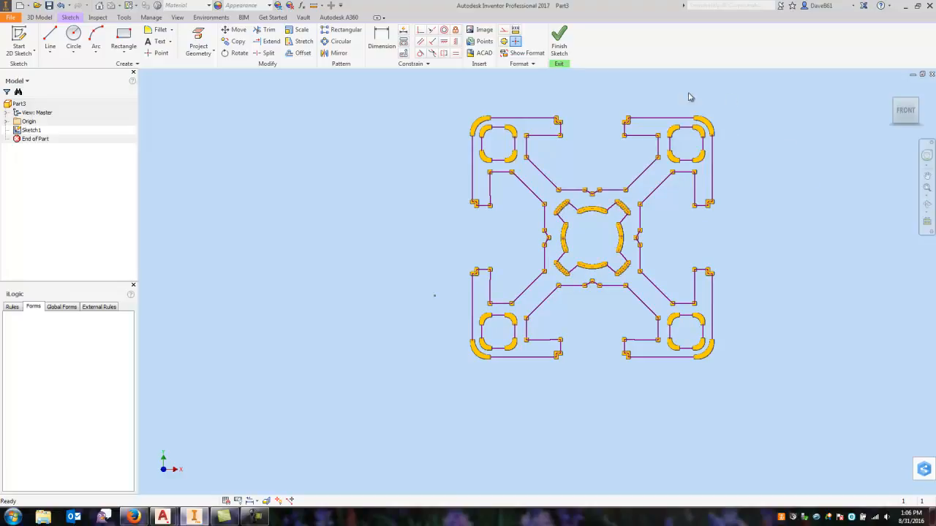
mouse_move(747, 251)
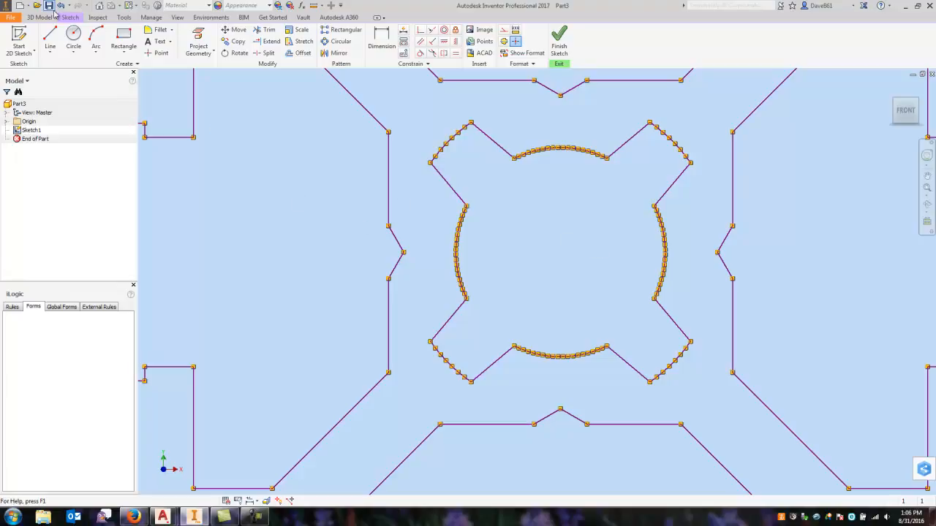
Trace a line across the central bore to infer the profile centre, then switch to placing a point
click(50, 41)
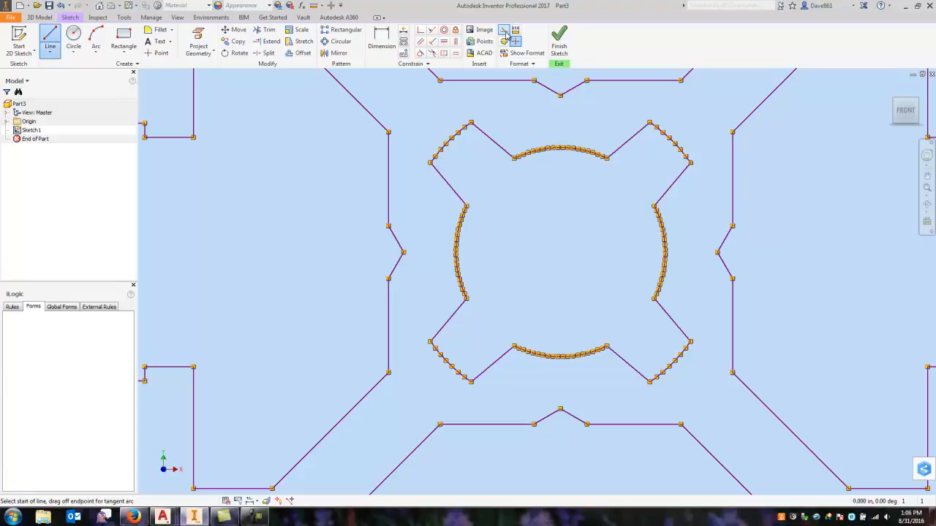
mouse_move(403, 251)
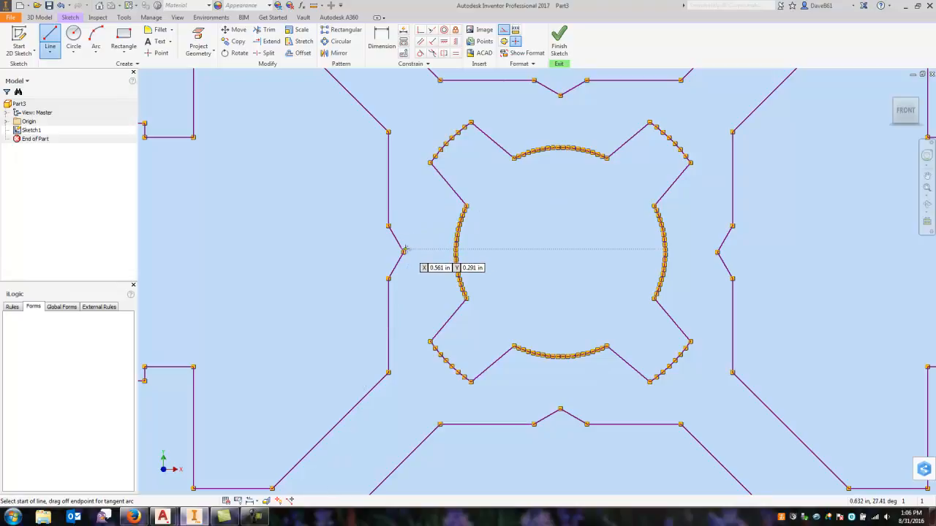
drag(403, 252, 672, 262)
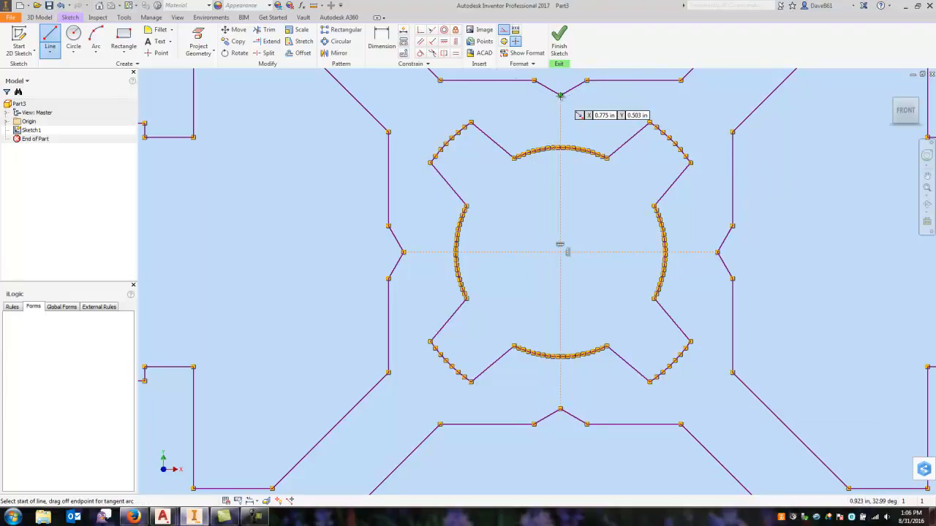
click(157, 53)
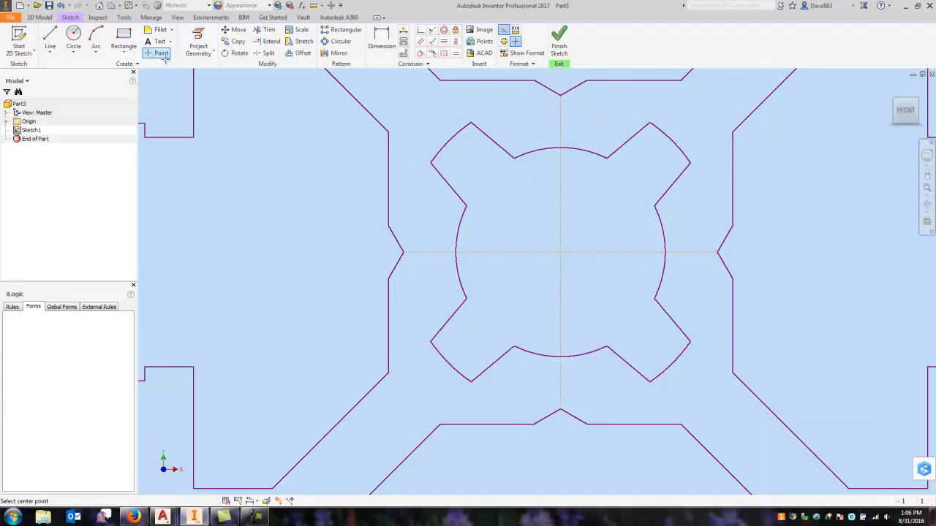
mouse_move(560, 251)
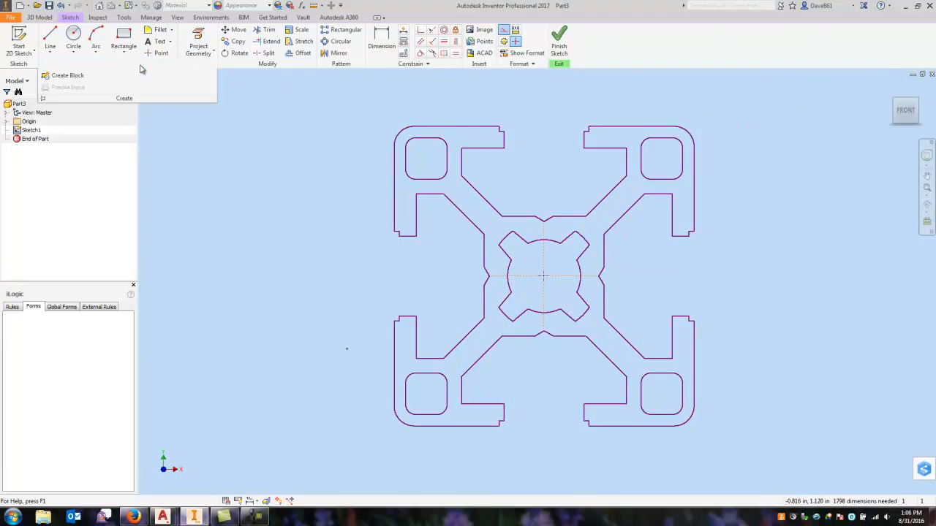
Create a sketch block named PROFILE 1 from the outline, inserted at the centre point
click(67, 75)
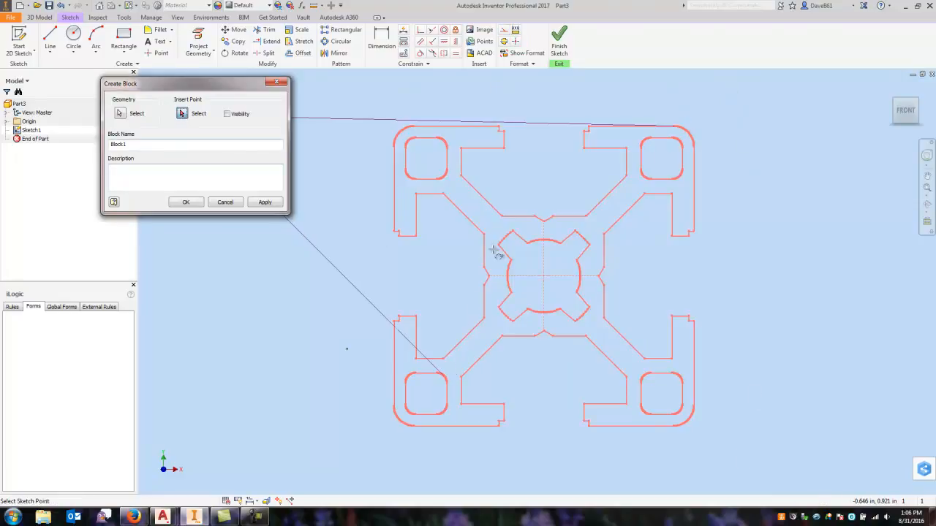
click(544, 276)
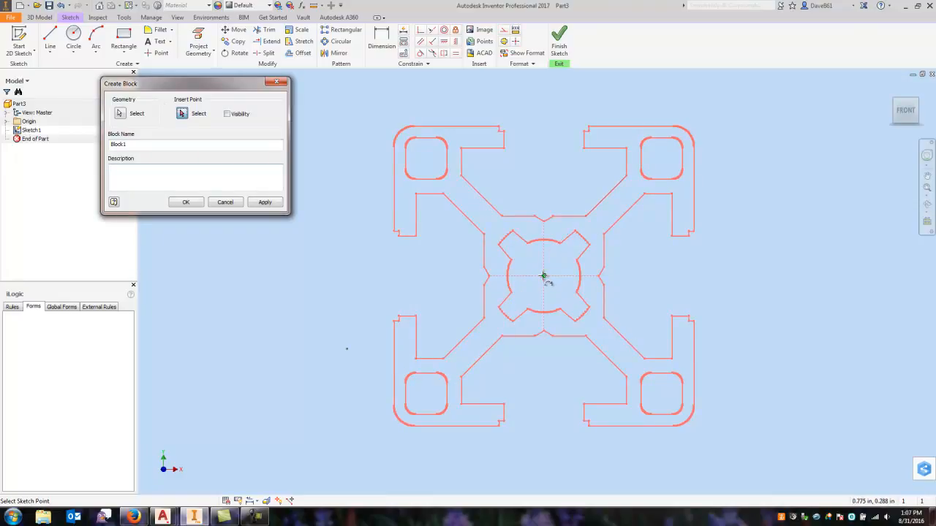
click(120, 114)
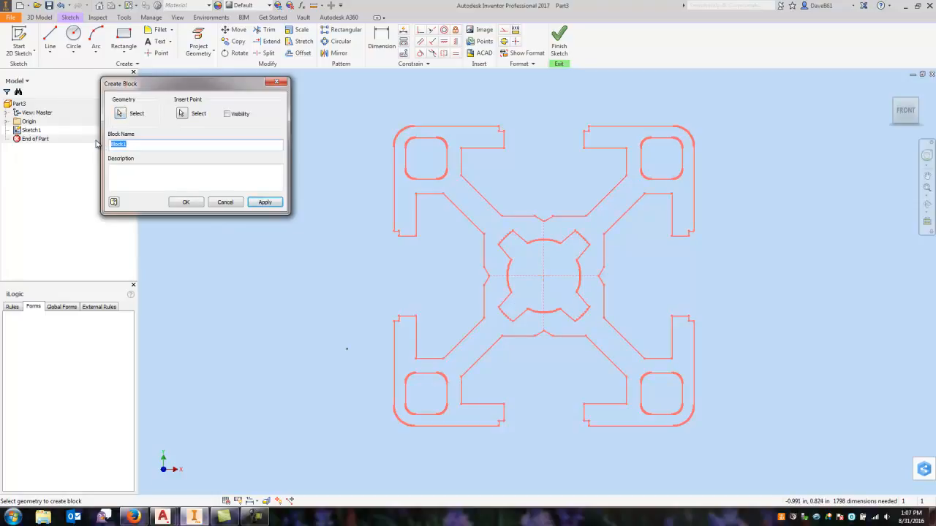
text(PROFILE 1)
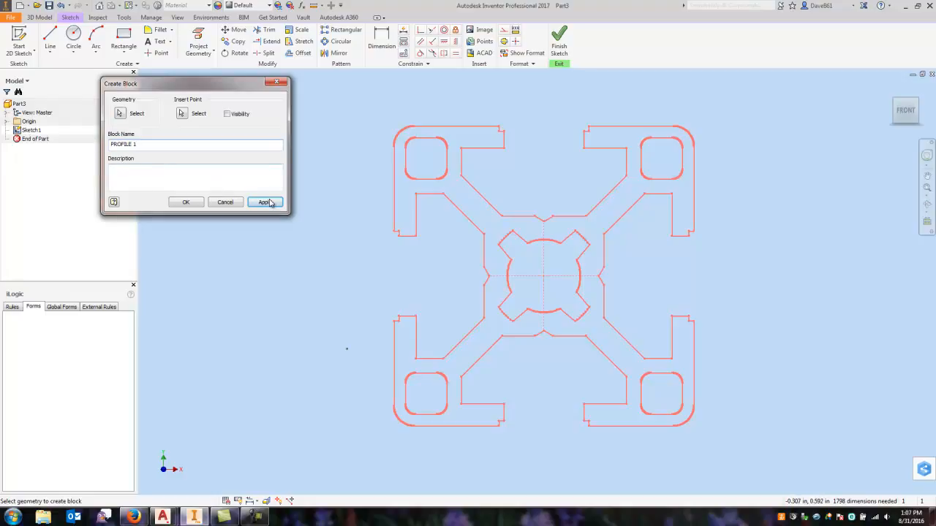
click(263, 201)
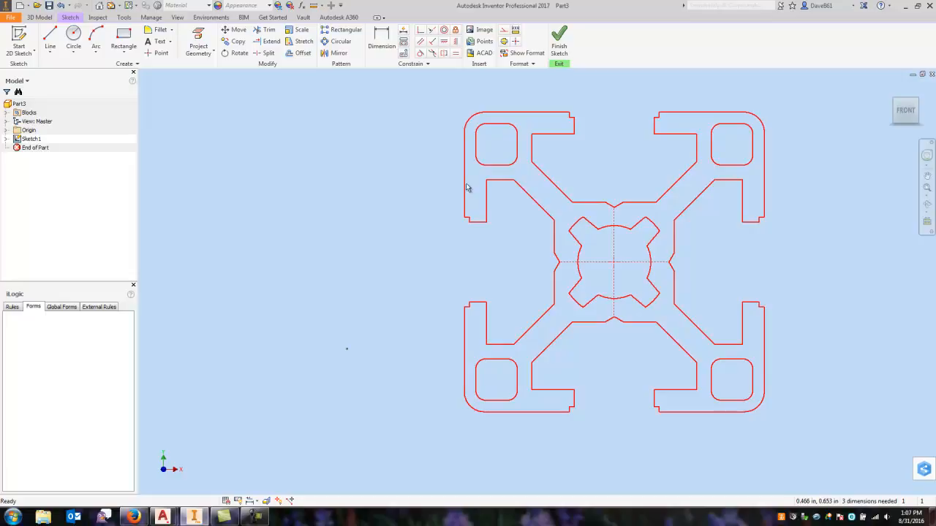
Zoom out to check the PROFILE 1 block and finish the sketch
scroll(down, 3)
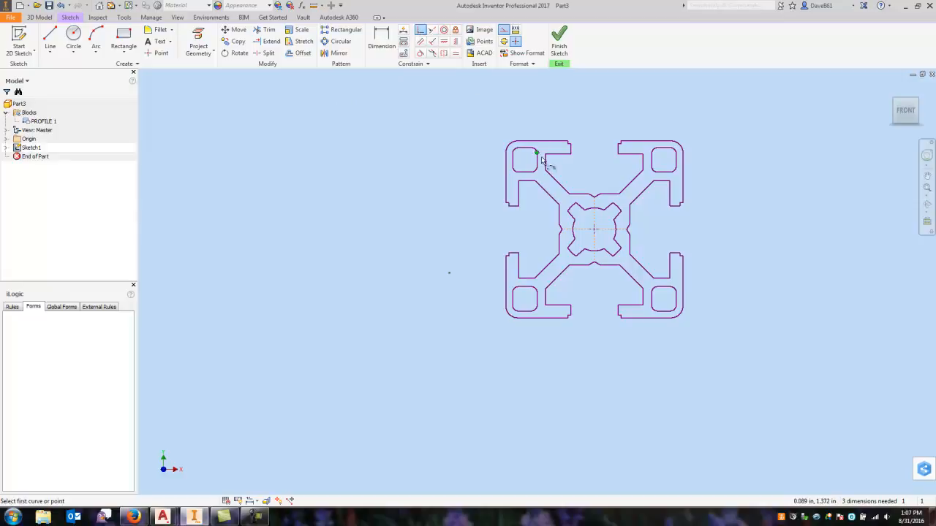
click(593, 228)
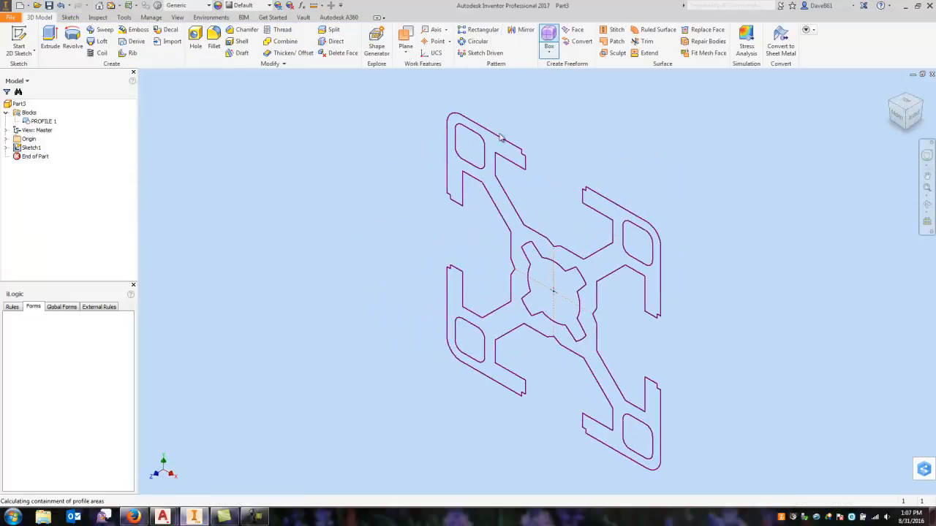
Extrude the PROFILE 1 outline a distance of 24 inches into a solid bar
click(50, 41)
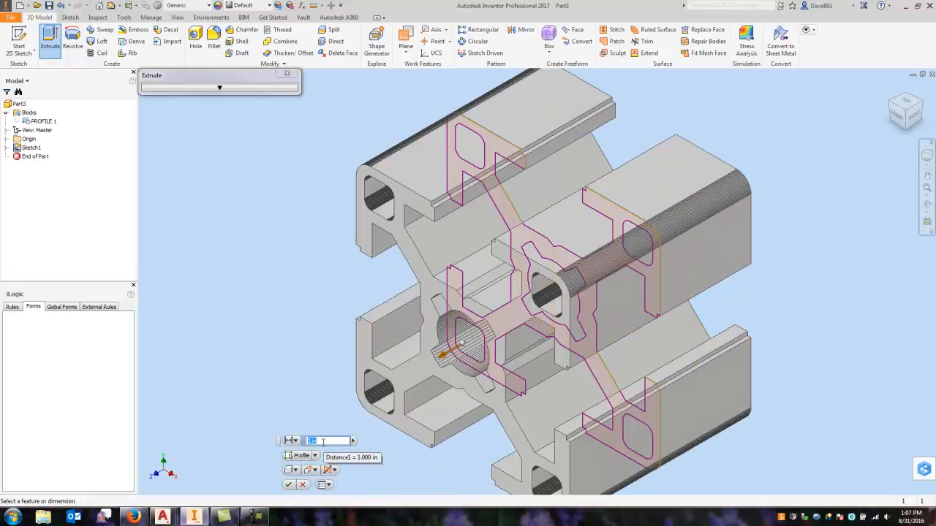
text(24 in)
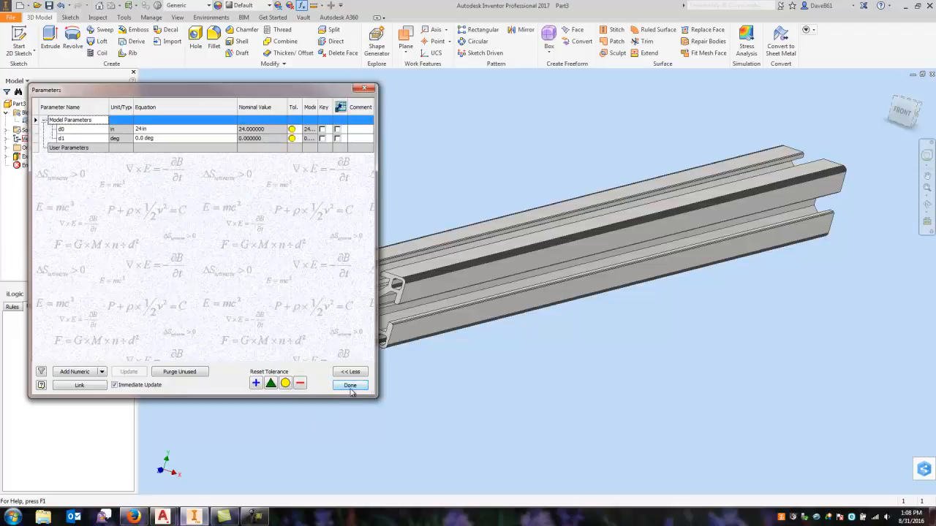
Close the Parameters dialog after confirming d0 = 24 in
click(349, 386)
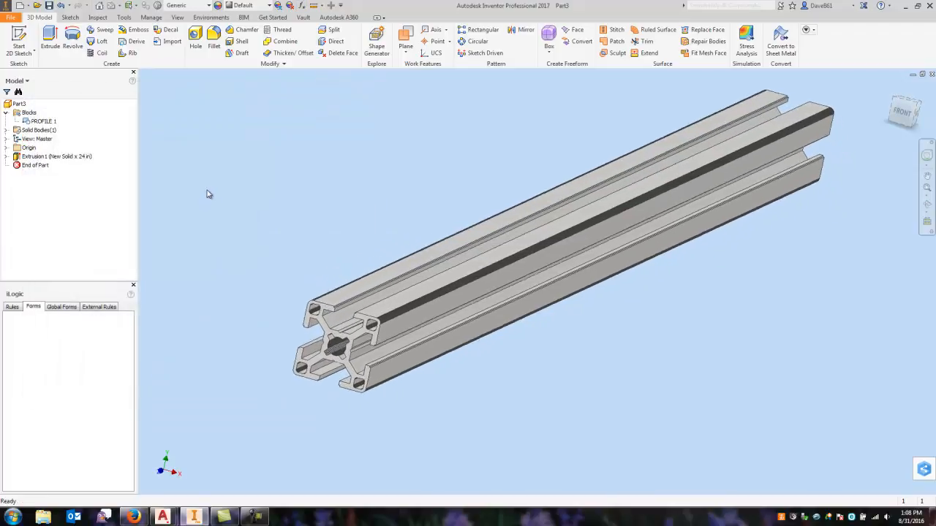